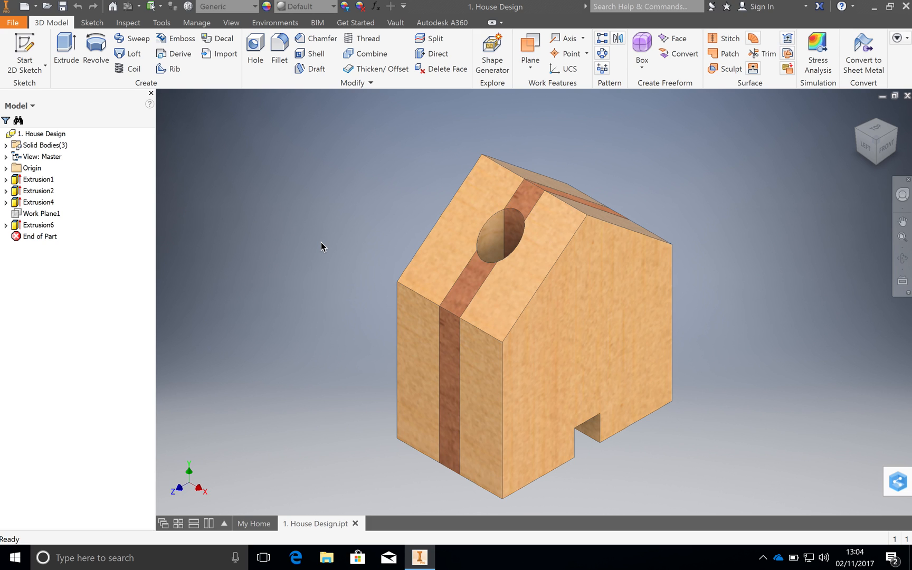
mouse_move(347, 300)
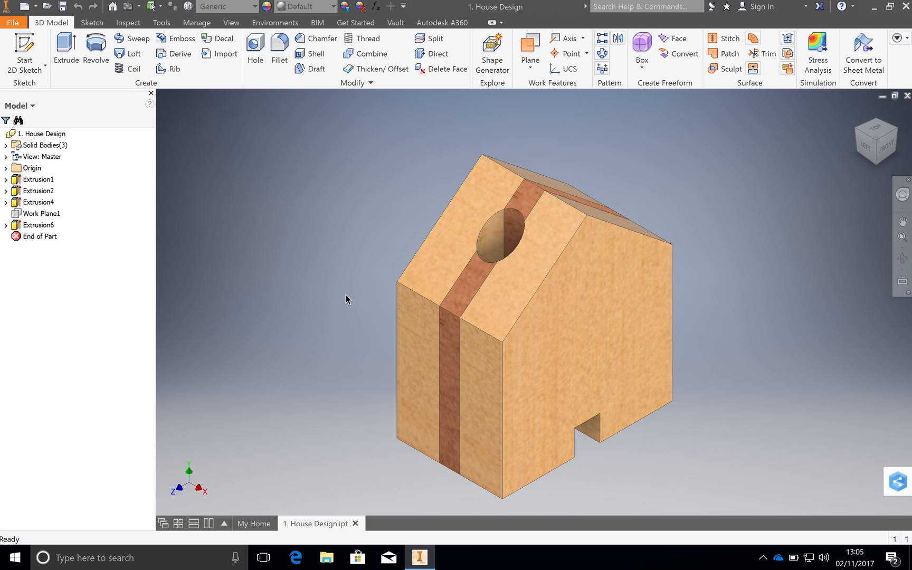
mouse_move(336, 285)
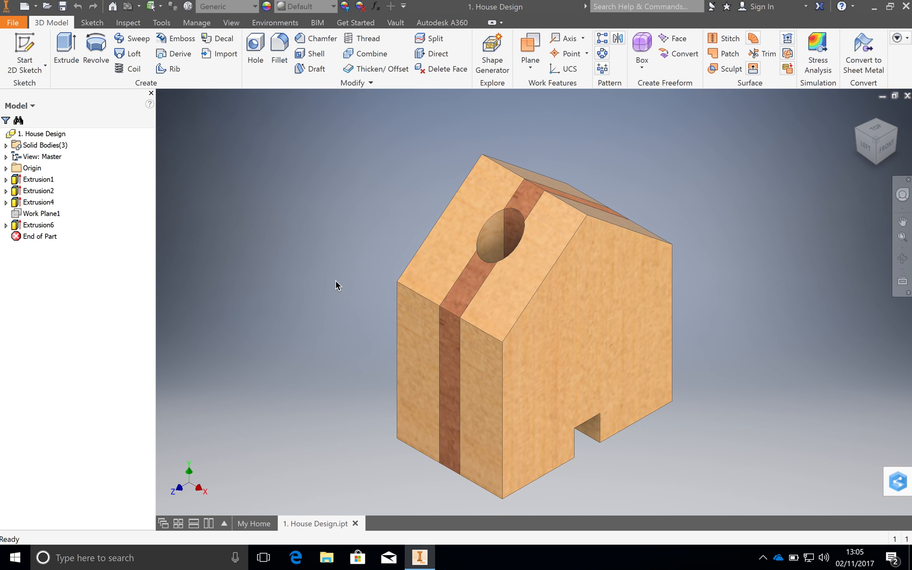
mouse_move(103, 153)
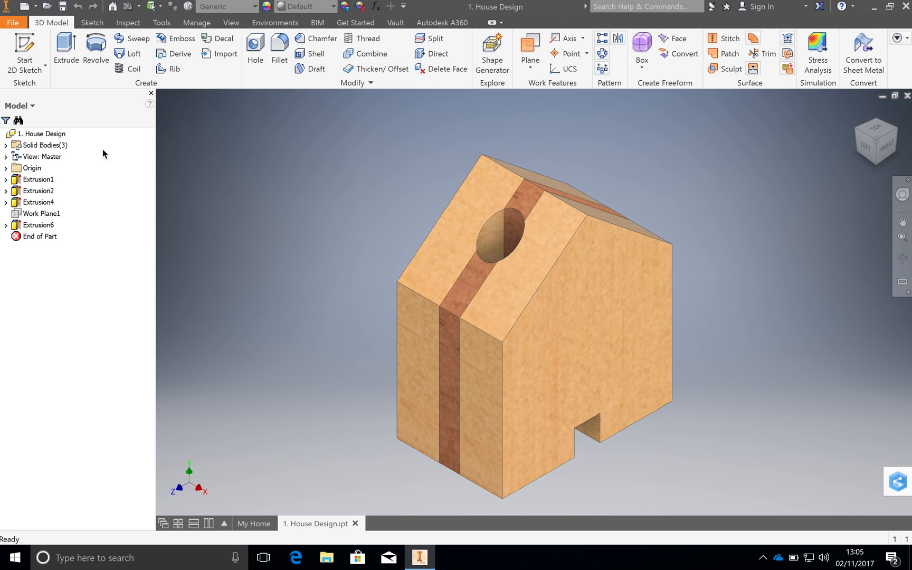
mouse_move(19, 28)
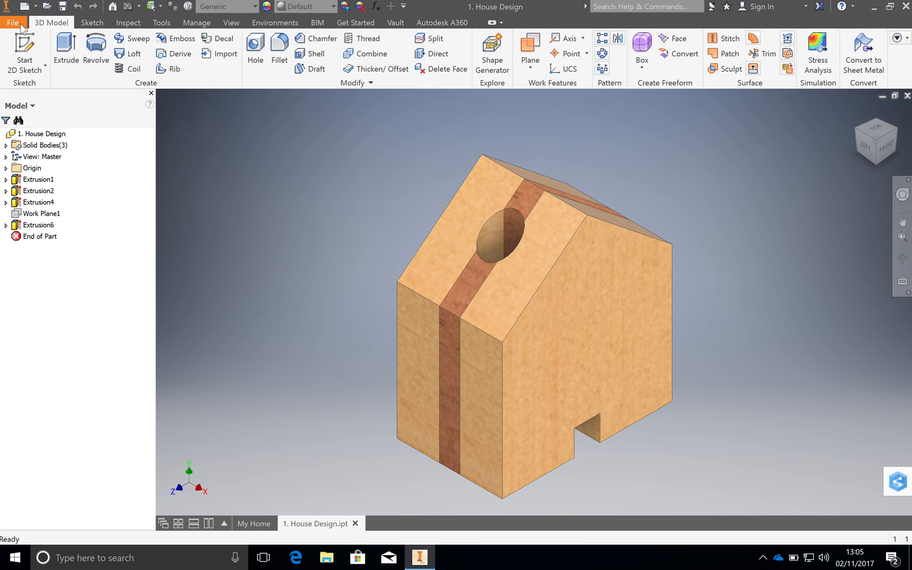
Create a new part, Part3, from the metric Standard (mm).ipt template
click(13, 22)
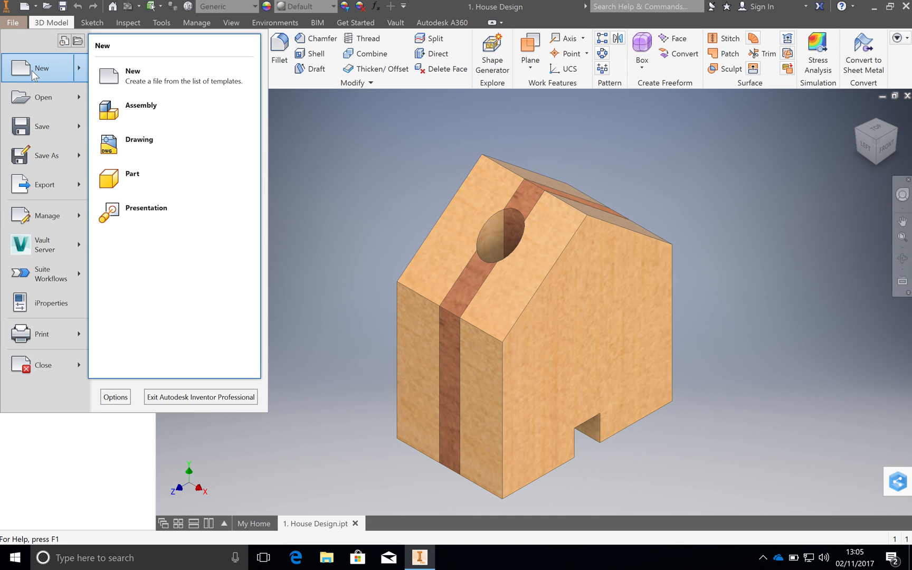
click(132, 71)
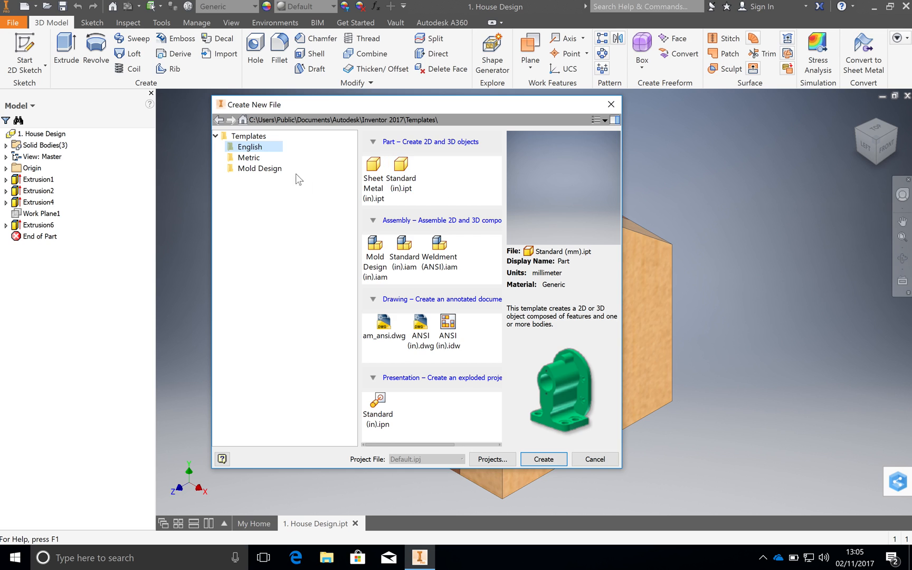
click(250, 158)
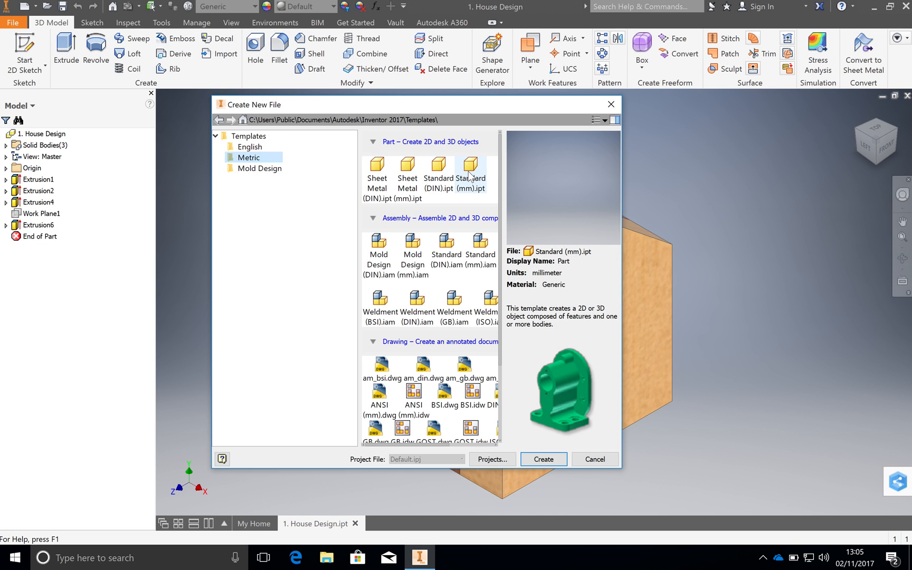
click(469, 169)
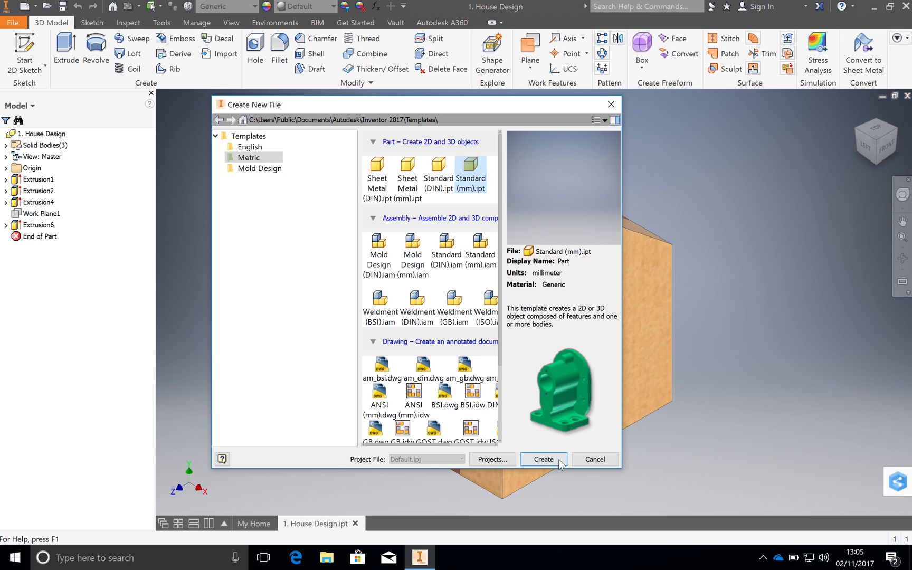
click(542, 459)
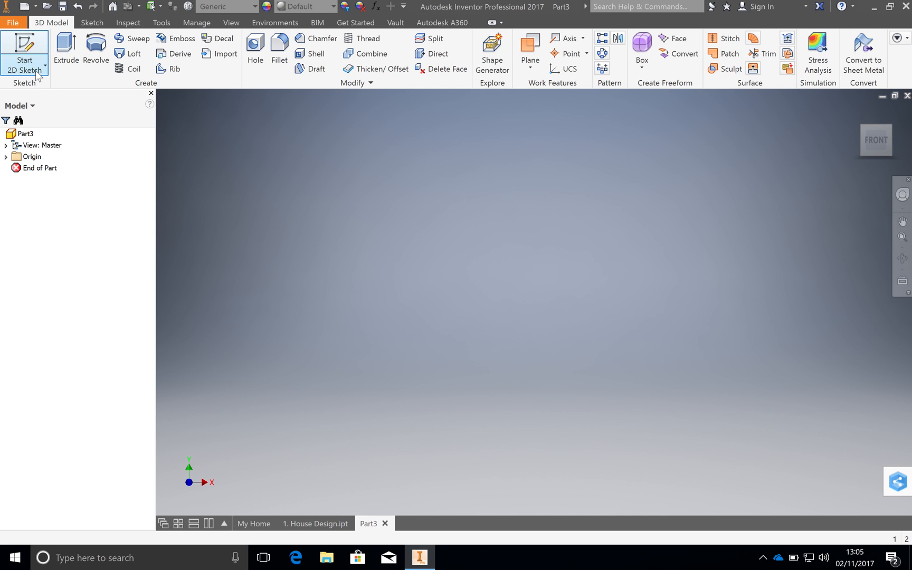
Start a new 2D sketch in Part3 on an origin plane
click(24, 69)
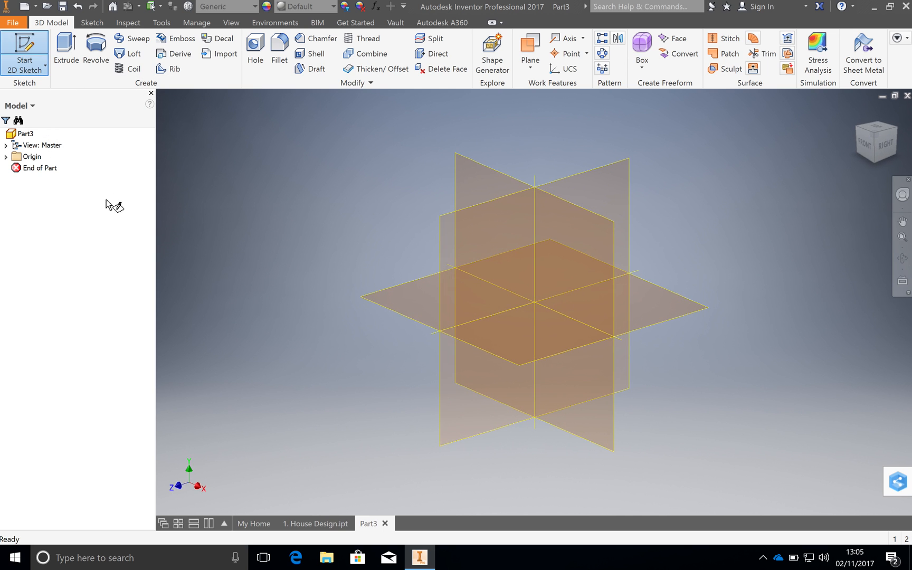
mouse_move(517, 257)
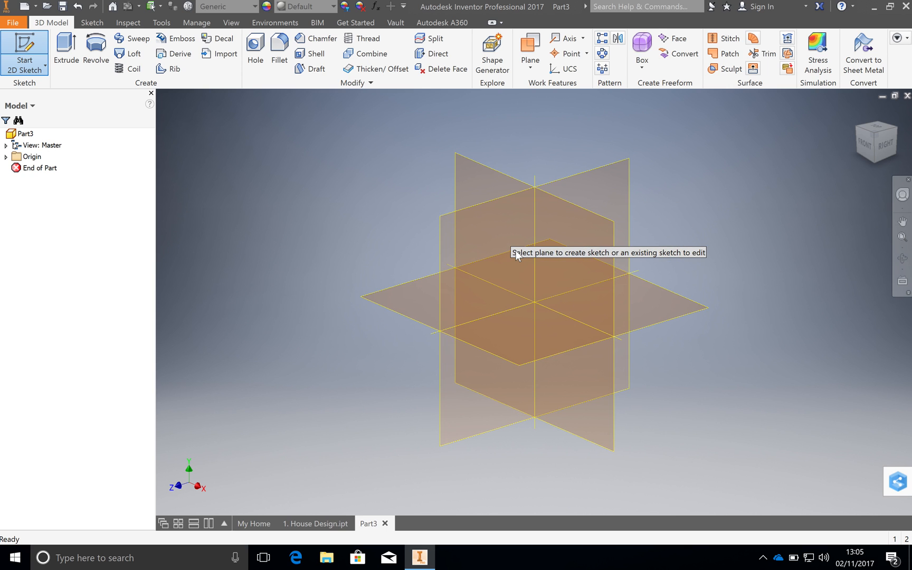
mouse_move(491, 268)
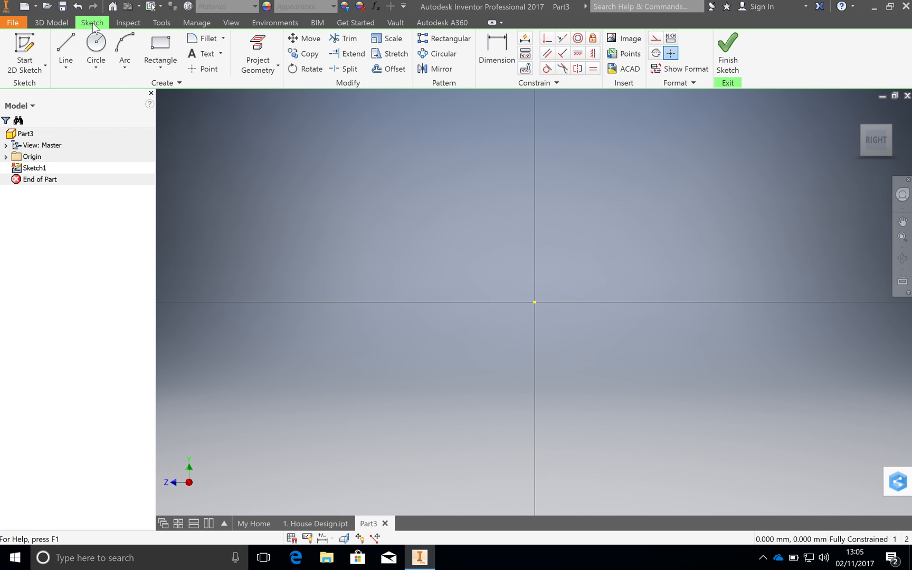
mouse_move(258, 52)
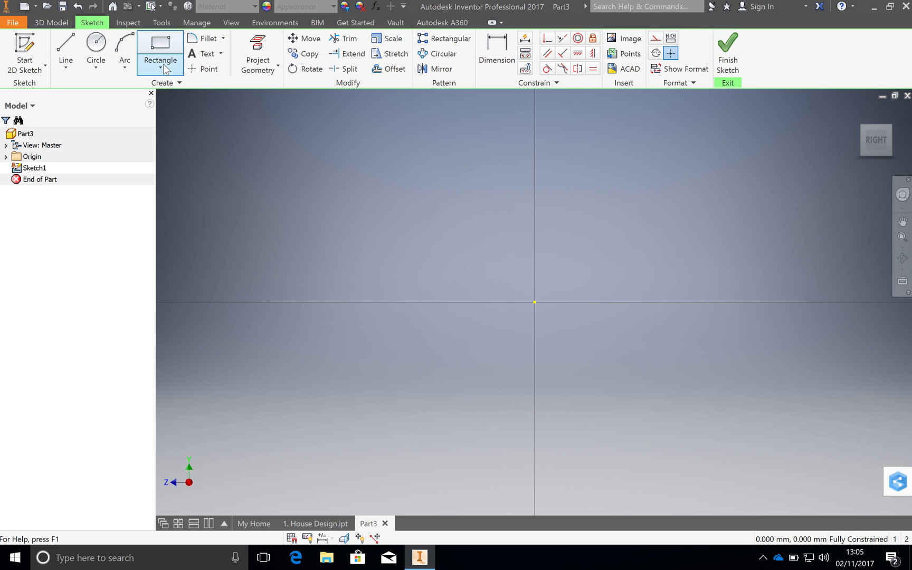
mouse_move(160, 55)
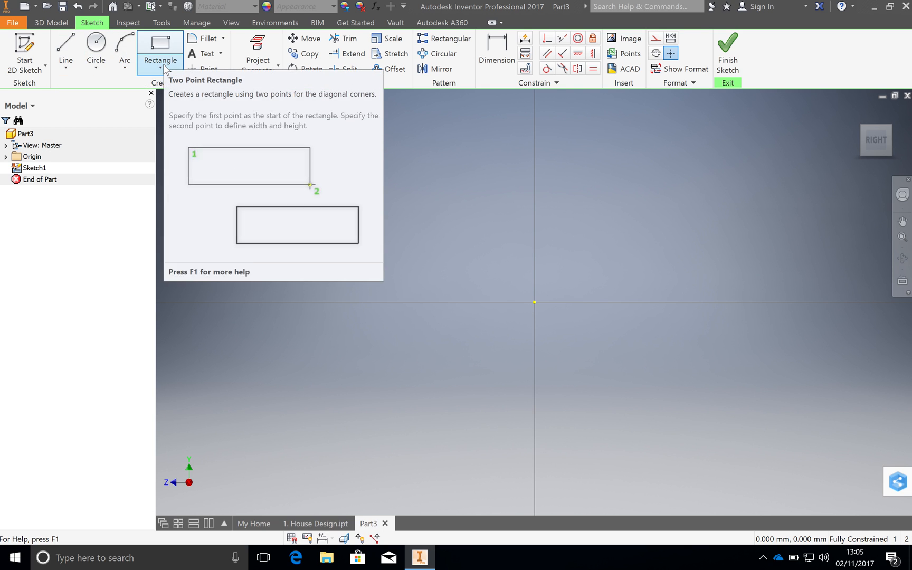
Draw a two-point rectangle from the sketch origin, typing its dimensions including 120 mm
click(173, 60)
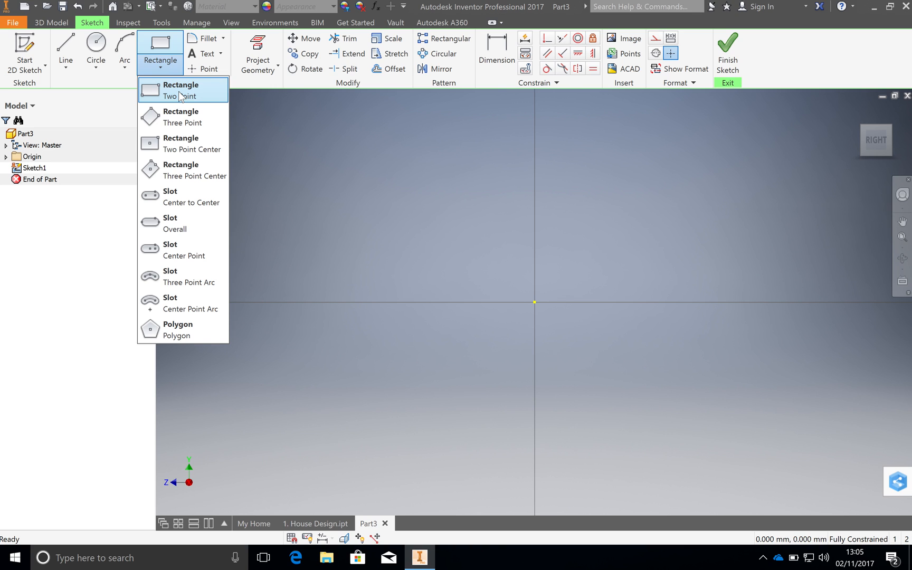
click(181, 90)
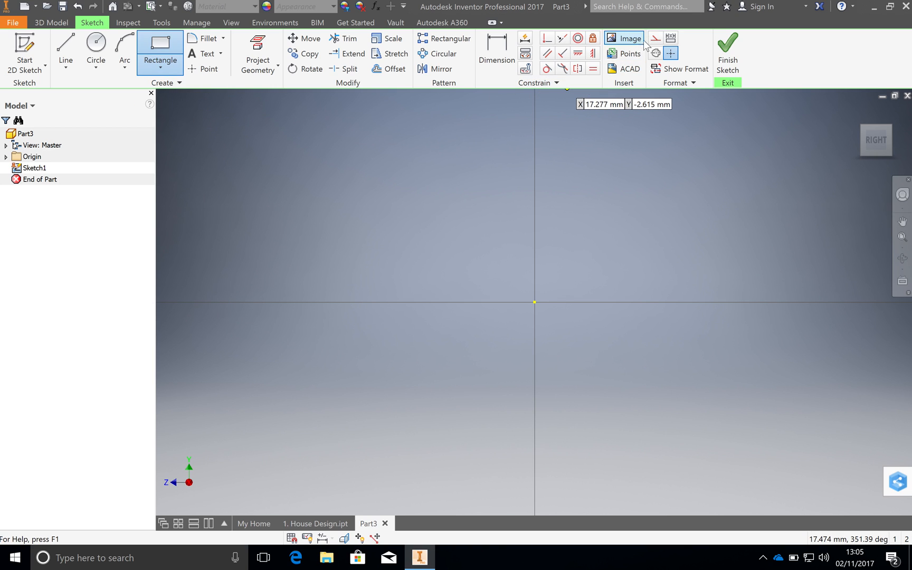
mouse_move(655, 38)
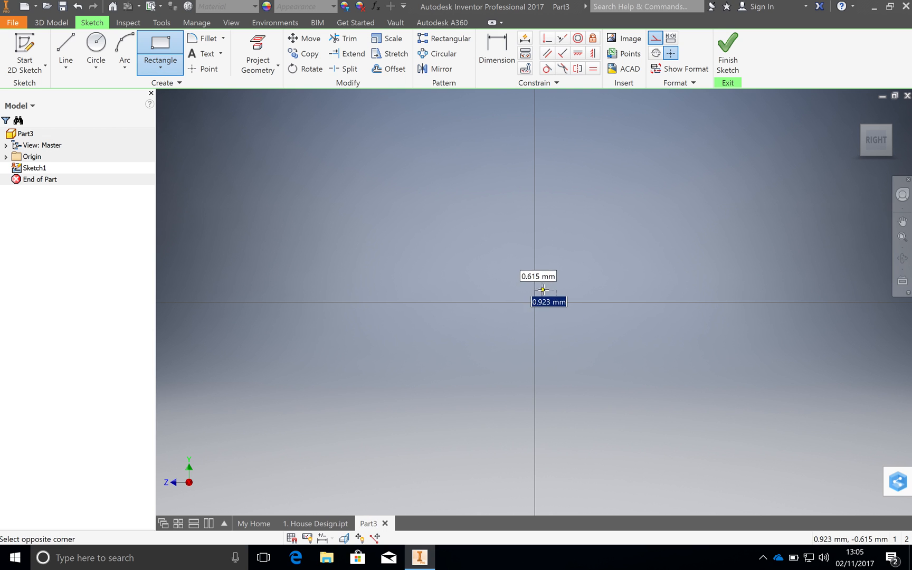
drag(534, 301, 660, 191)
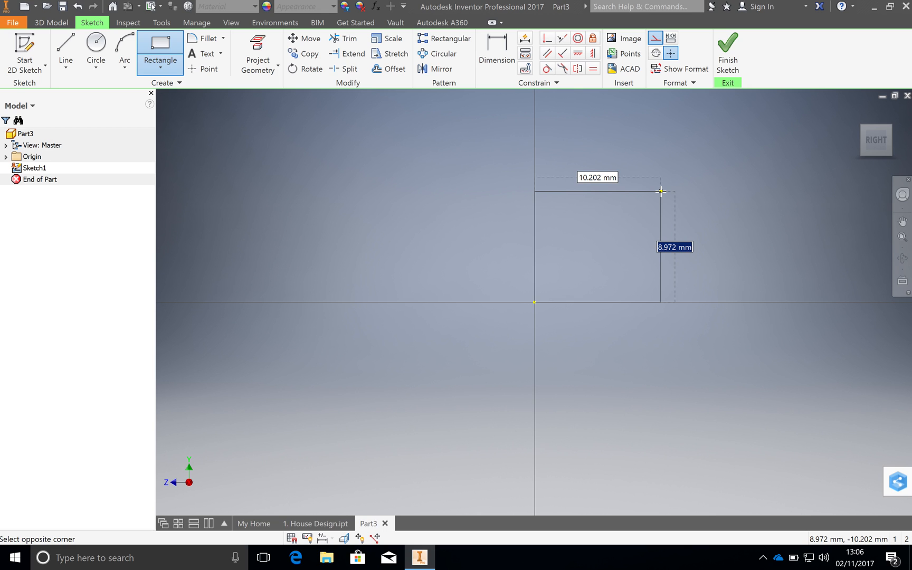
text(0)
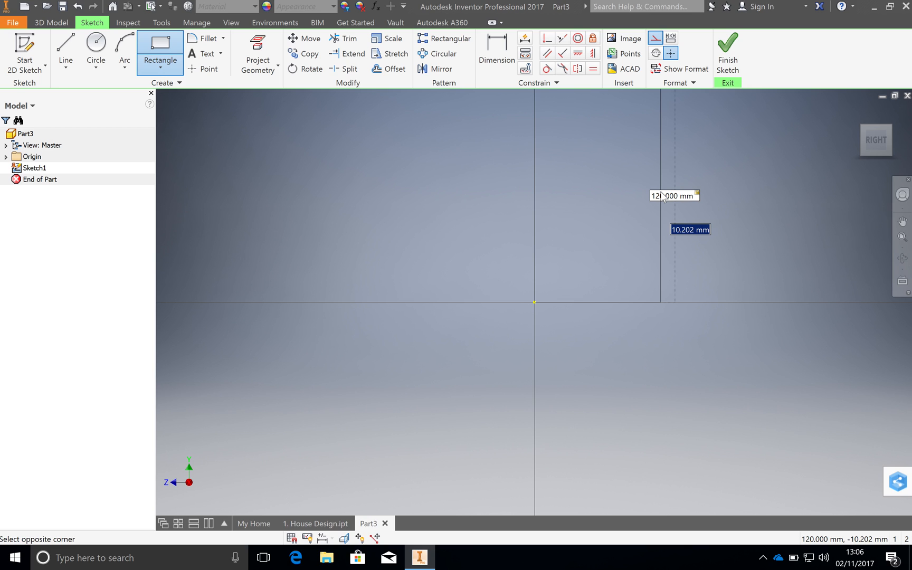
text(0)
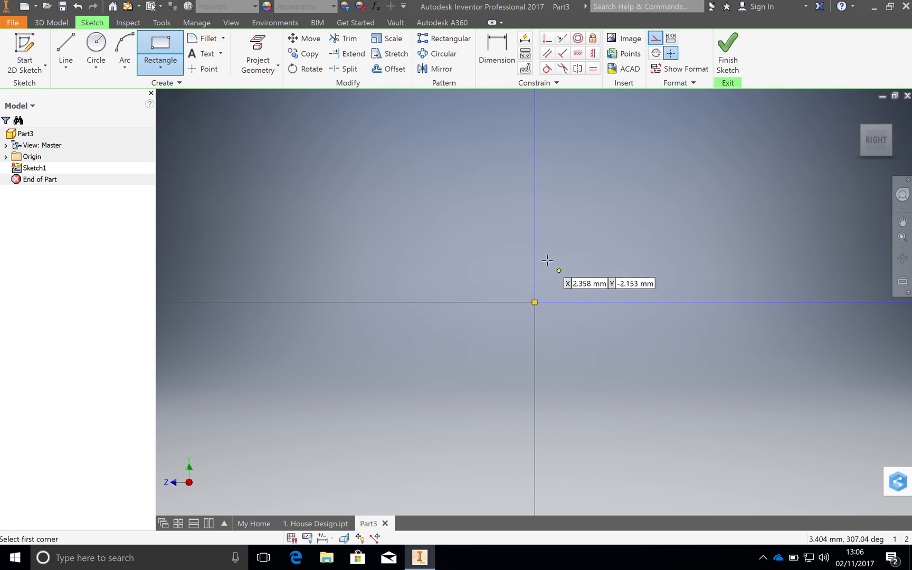
mouse_move(621, 240)
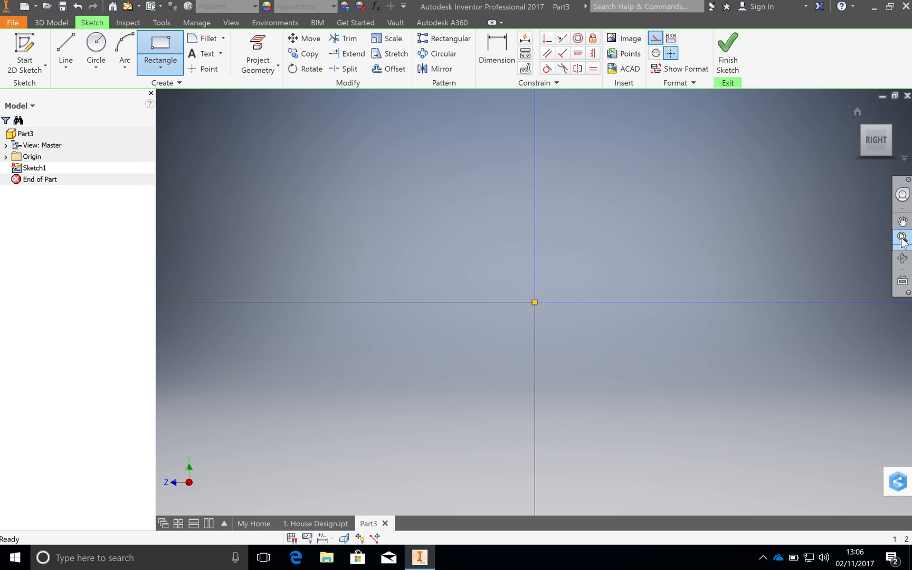
mouse_move(901, 239)
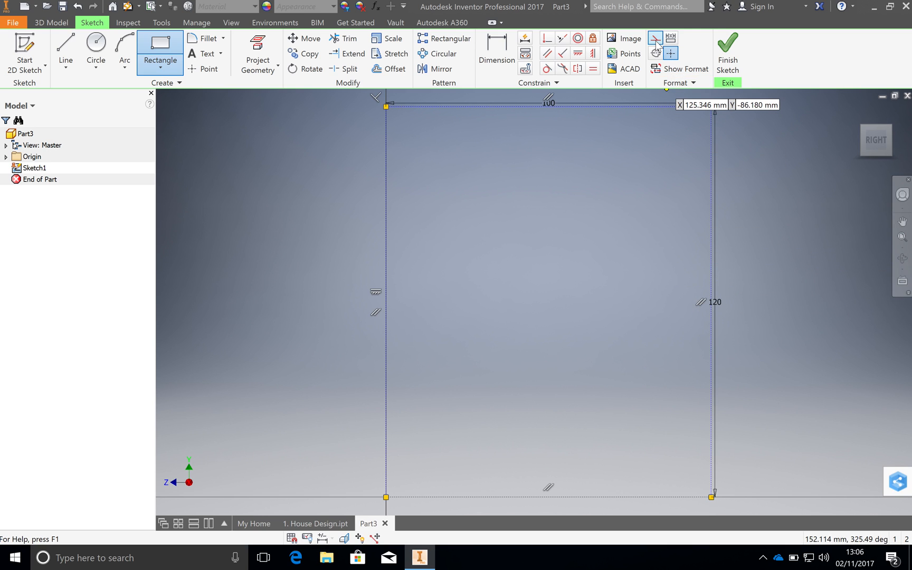
mouse_move(655, 37)
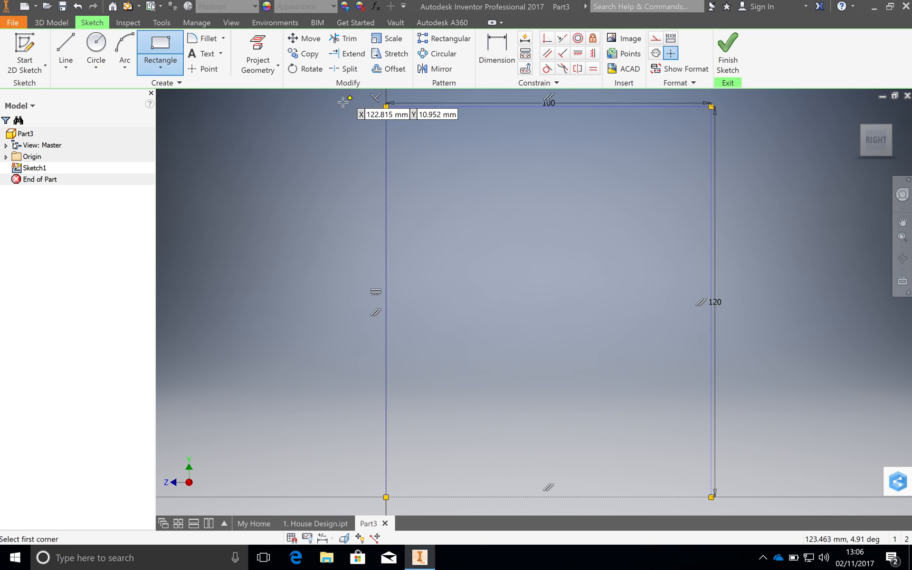
mouse_move(386, 498)
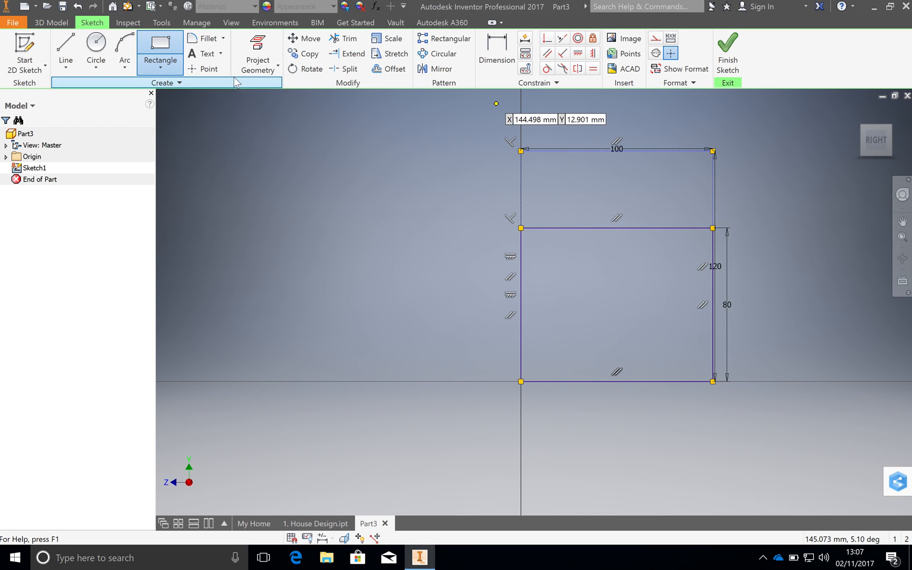
Add a peak point at the top edge's midpoint for the two sloping roof lines
click(209, 69)
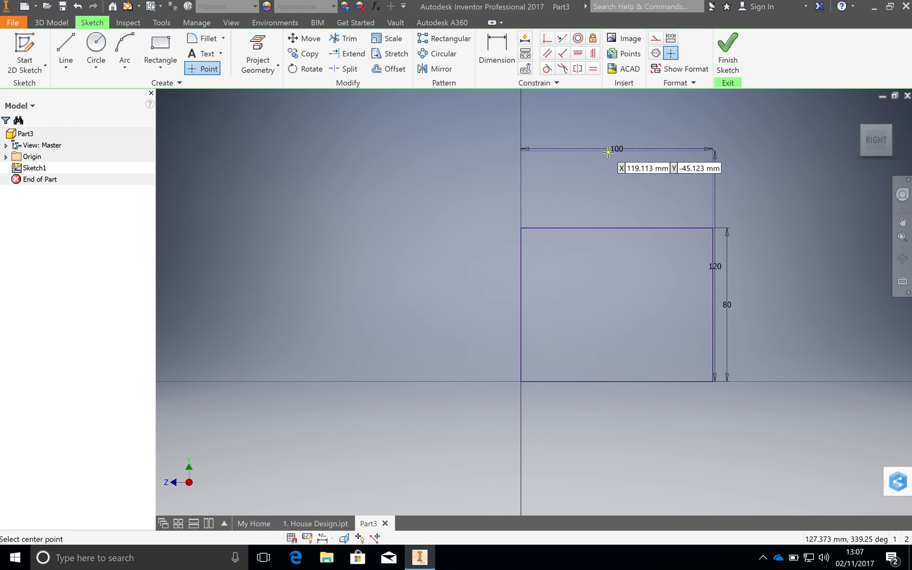
mouse_move(619, 152)
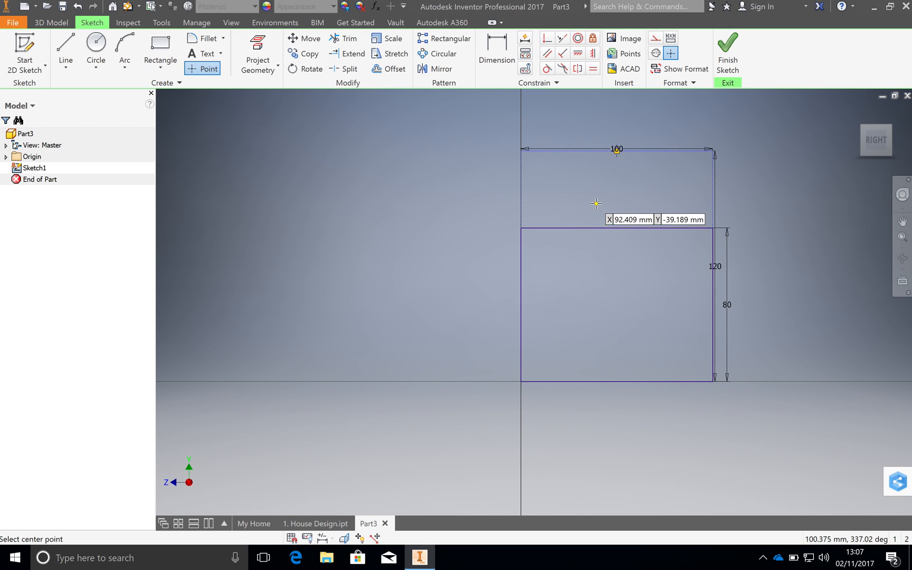
click(65, 51)
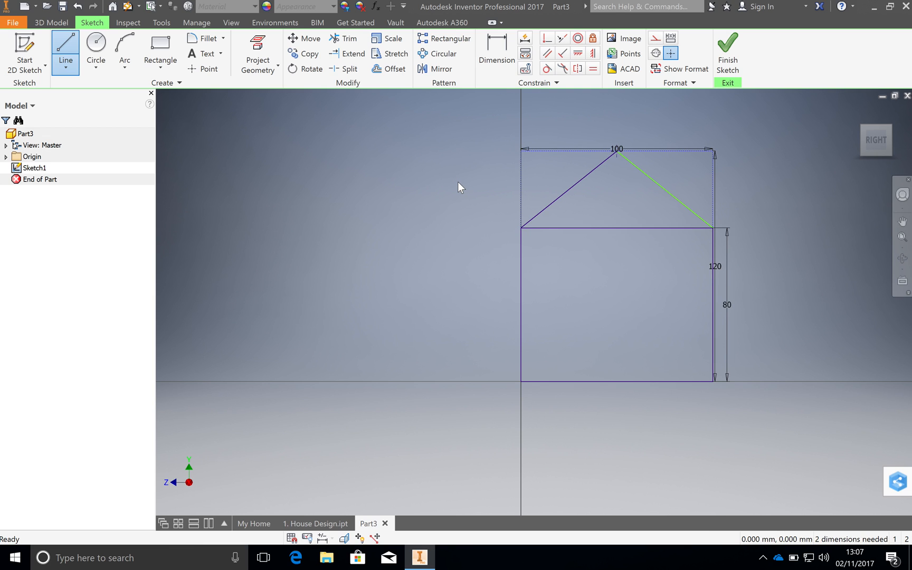
click(160, 47)
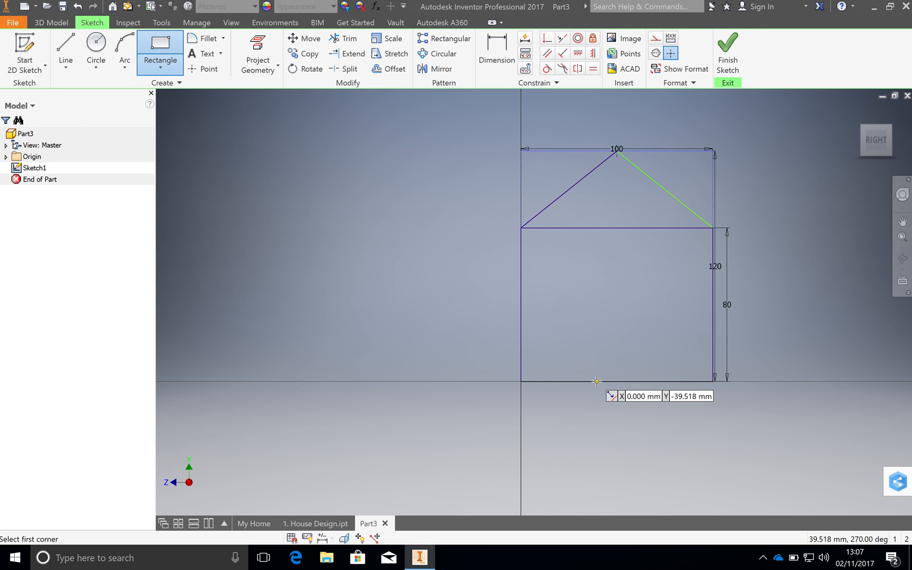
Draw a 15 by 15 mm door square starting on the house's base line
click(597, 381)
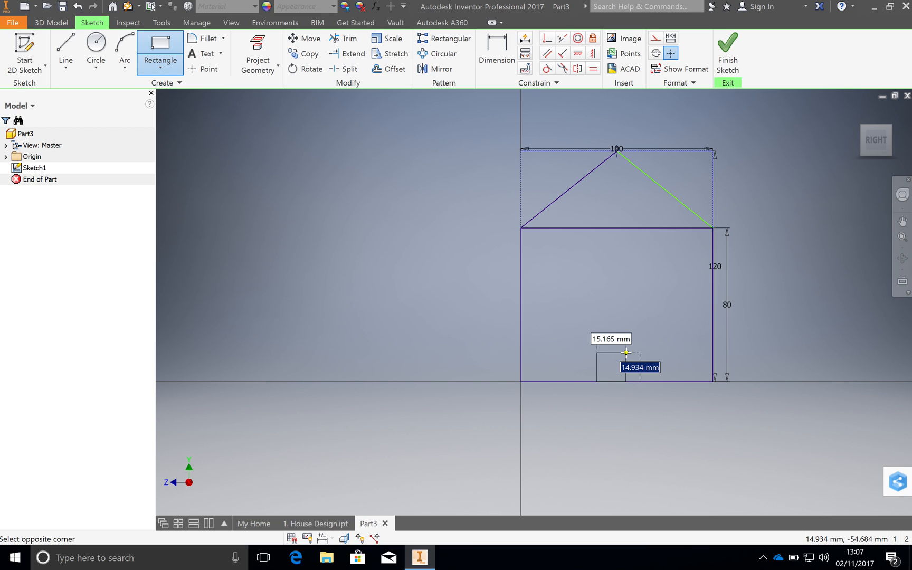
text(15.000)
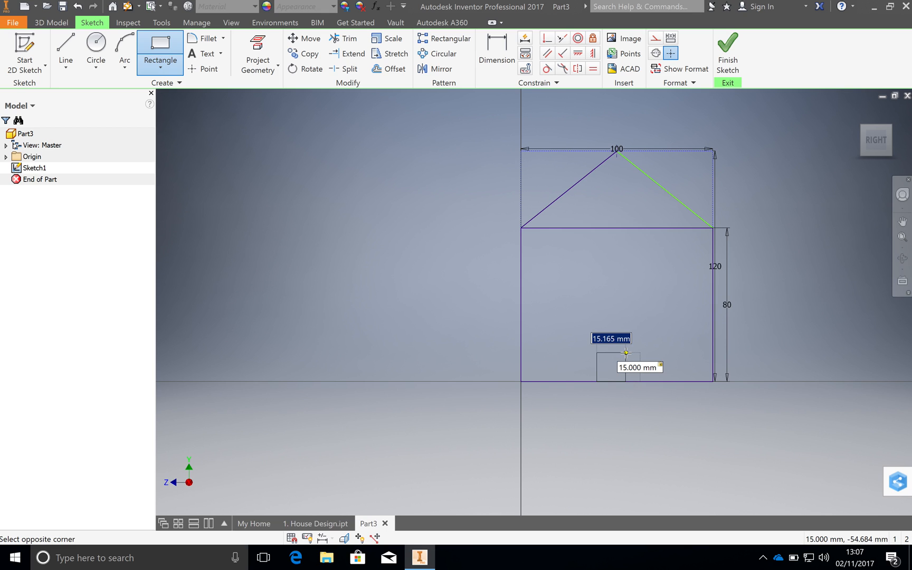
text(5)
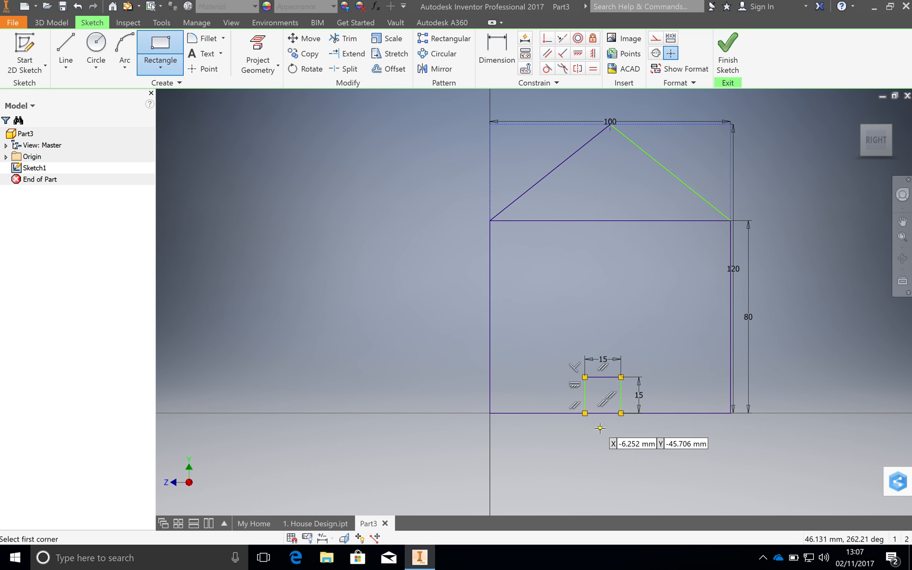
mouse_move(629, 410)
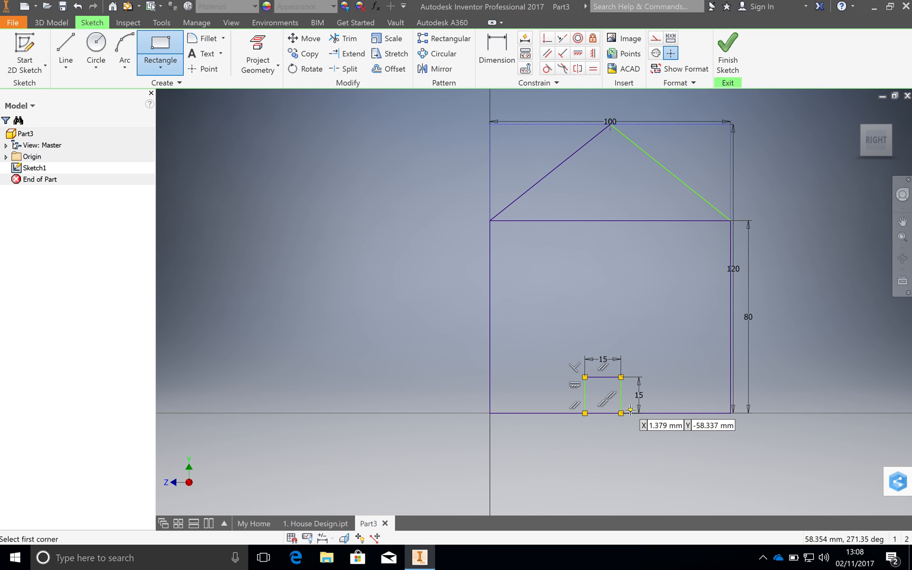
Add a 42.5 mm horizontal dimension from the door's left edge to the house's left wall
click(496, 52)
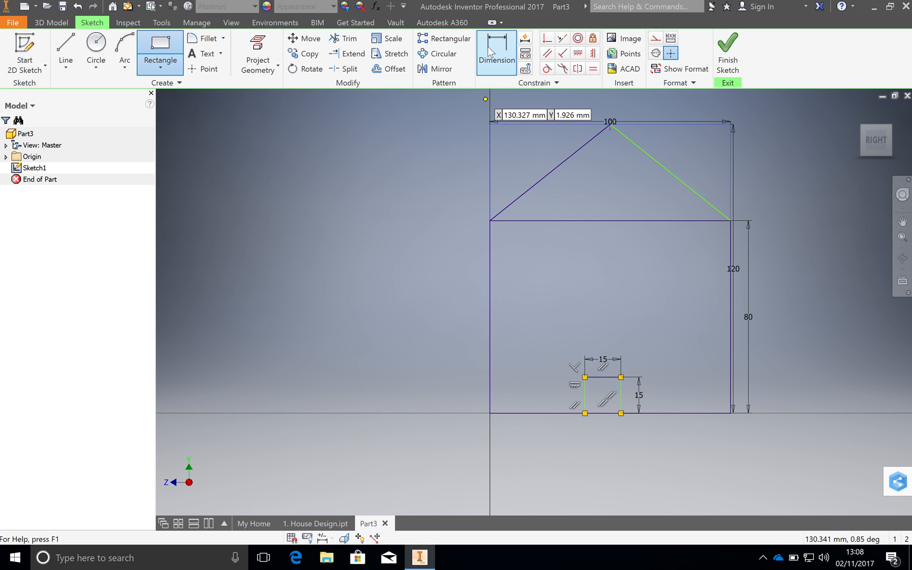
mouse_move(495, 52)
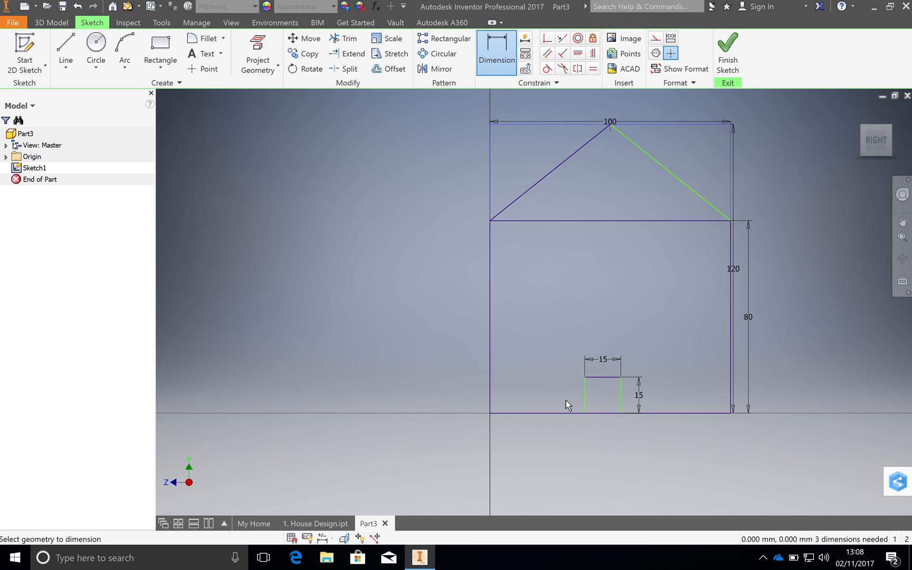
mouse_move(586, 403)
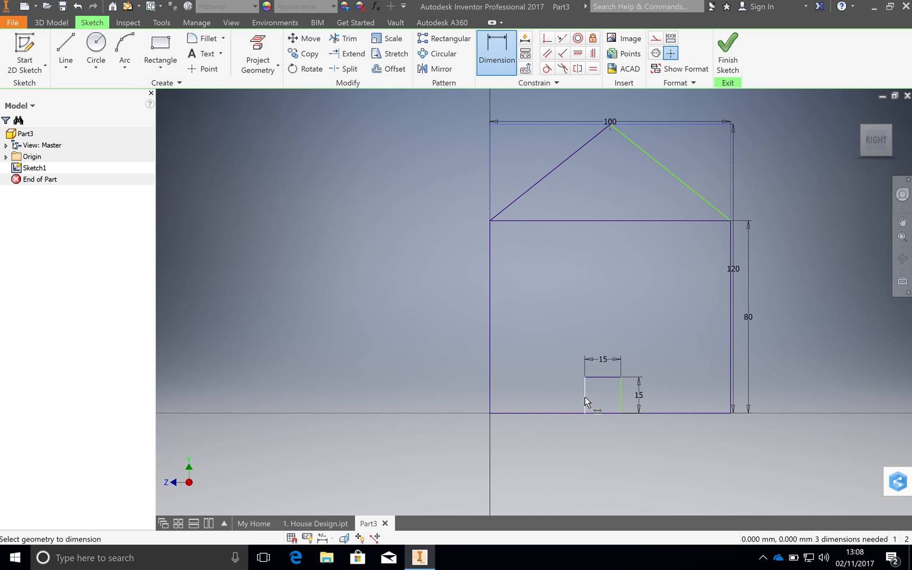
click(584, 395)
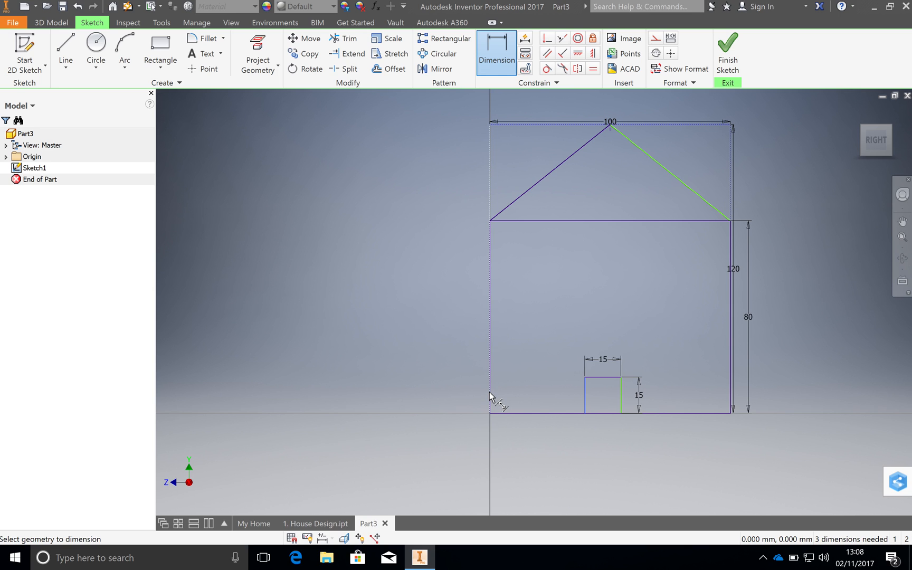
click(526, 429)
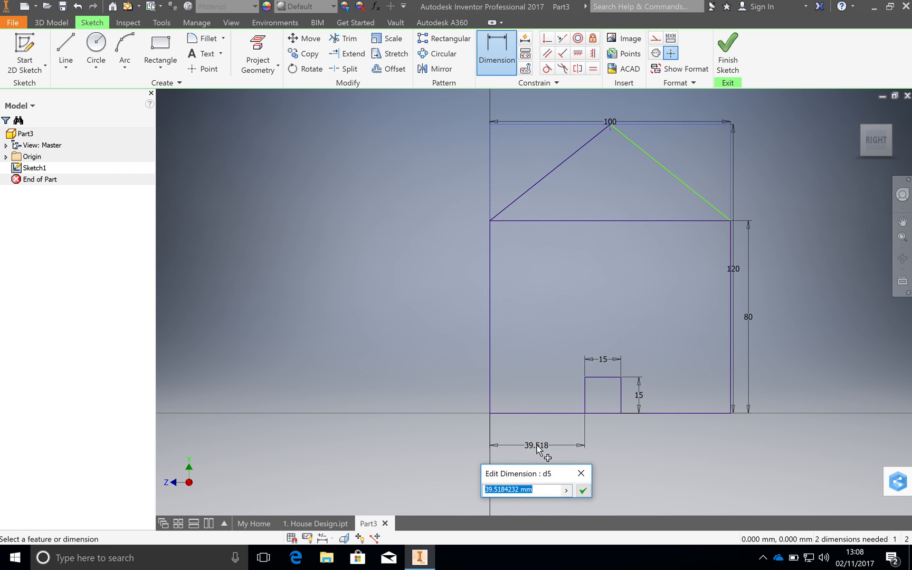
text(42.)
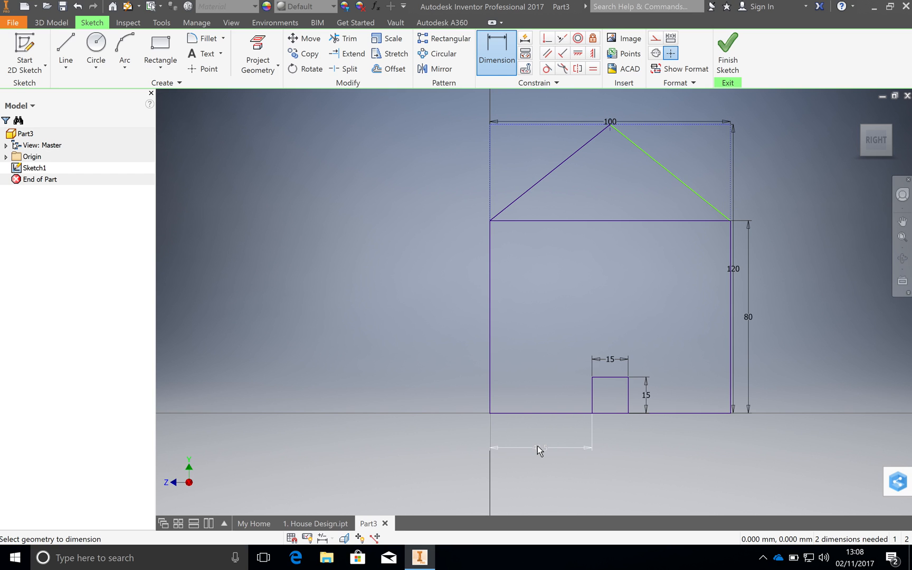
click(540, 447)
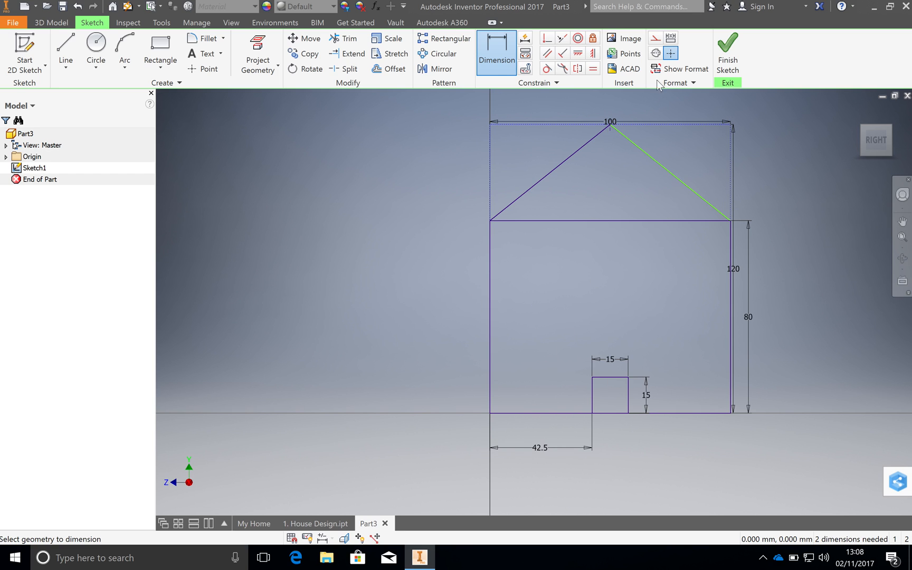
mouse_move(726, 53)
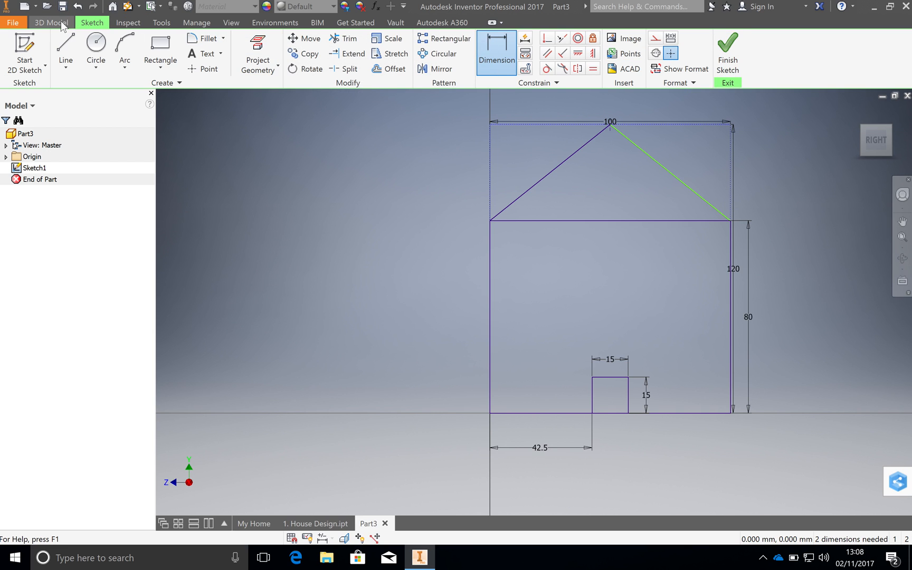
mouse_move(726, 52)
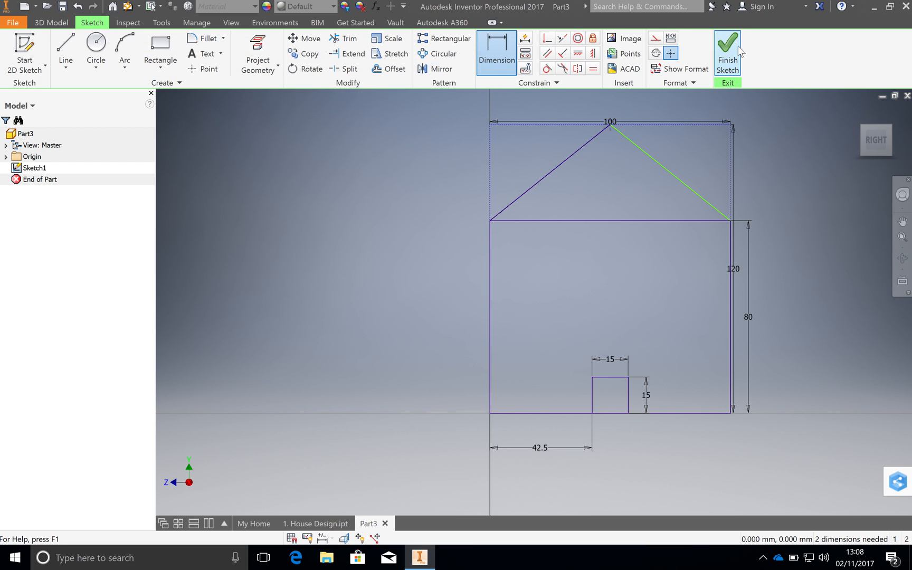
Finish the sketch, try a 12 mm extrusion, and cancel it since the roof is excluded
click(727, 53)
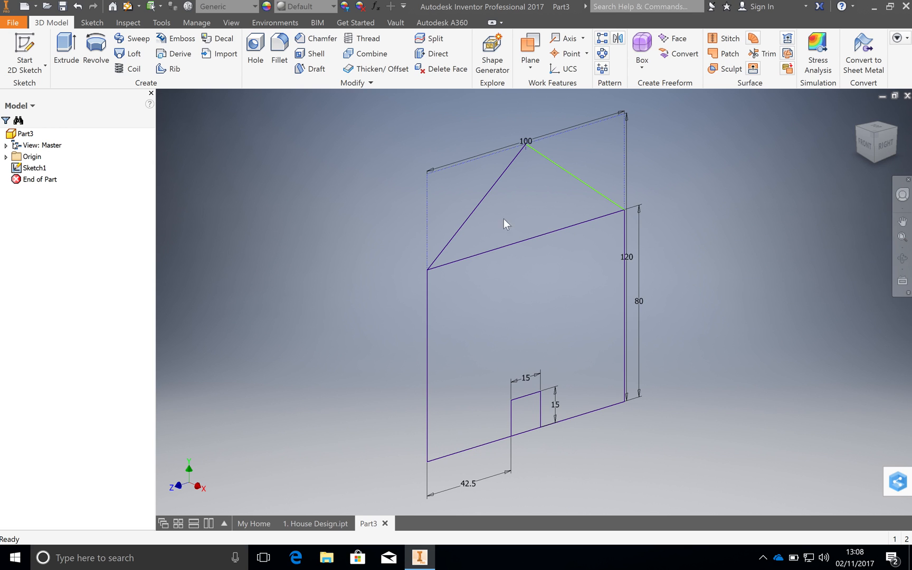
mouse_move(65, 48)
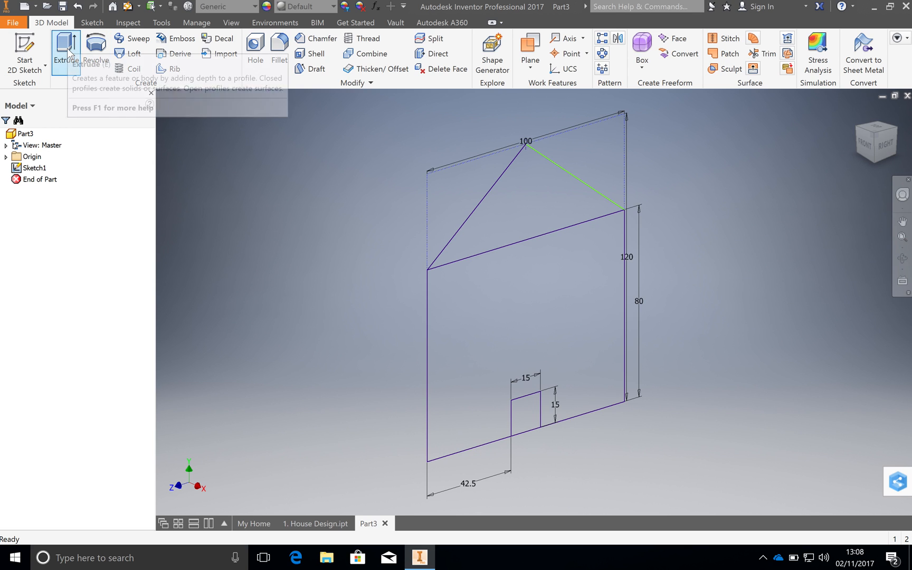
click(66, 52)
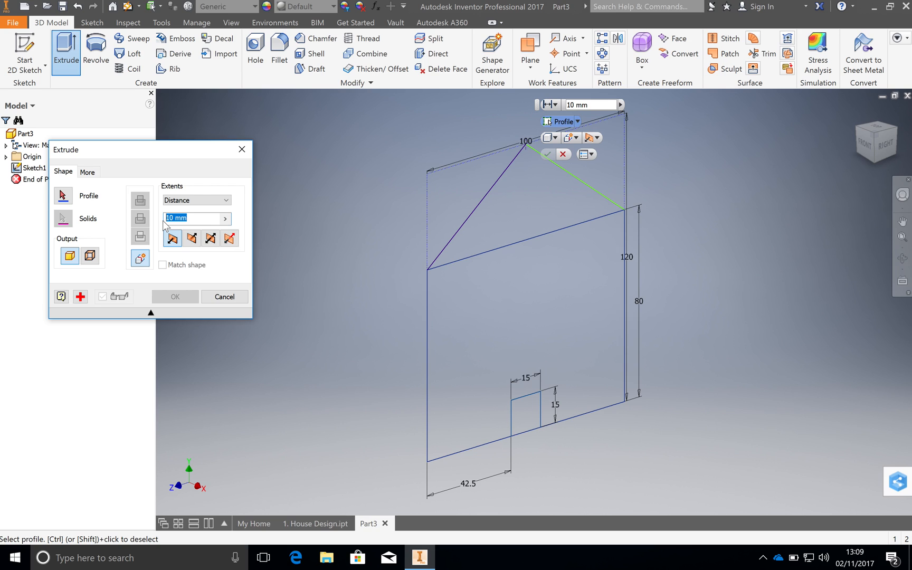
text(12)
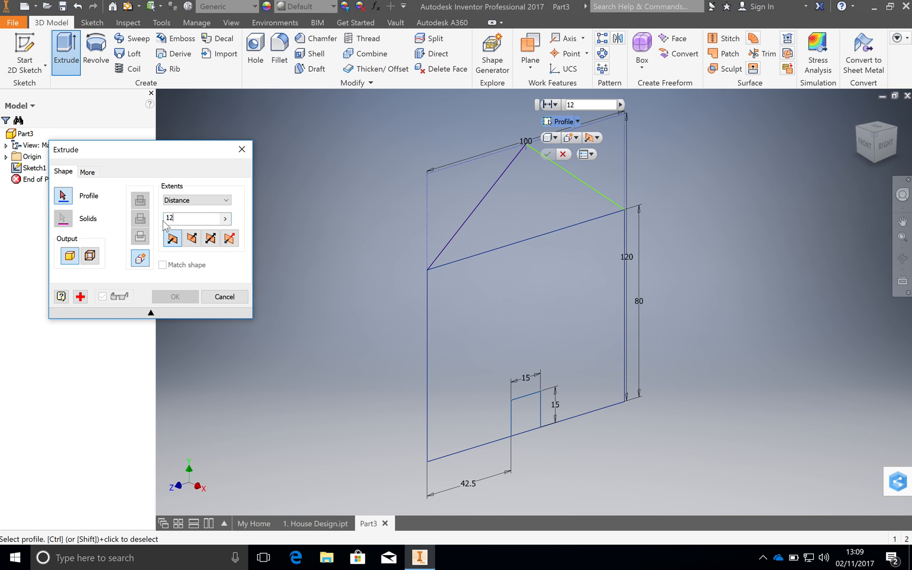
mouse_move(525, 227)
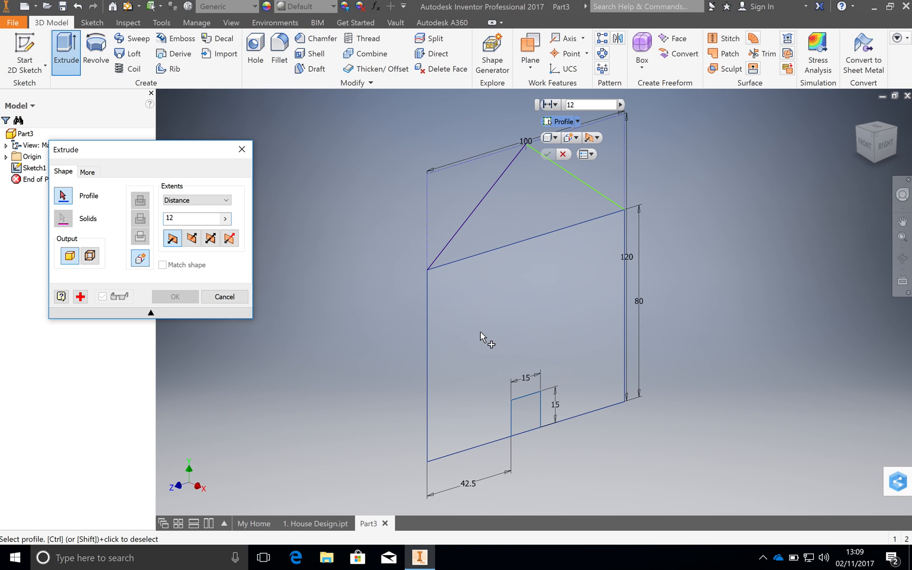
mouse_move(498, 374)
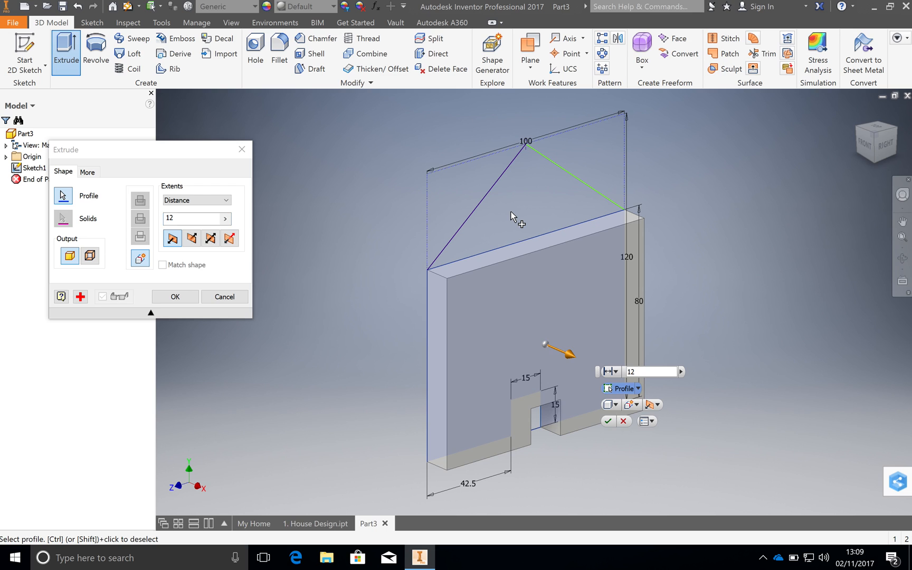
mouse_move(519, 209)
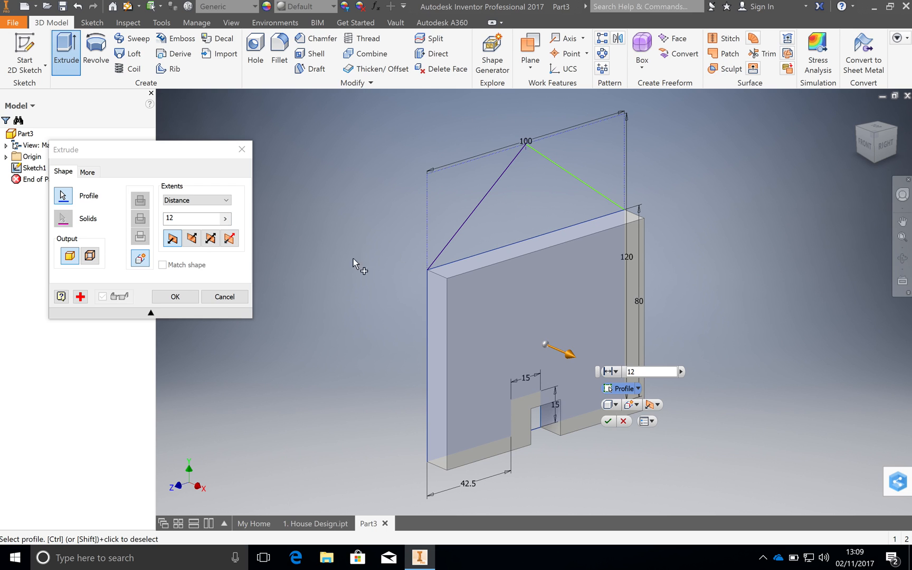
click(223, 297)
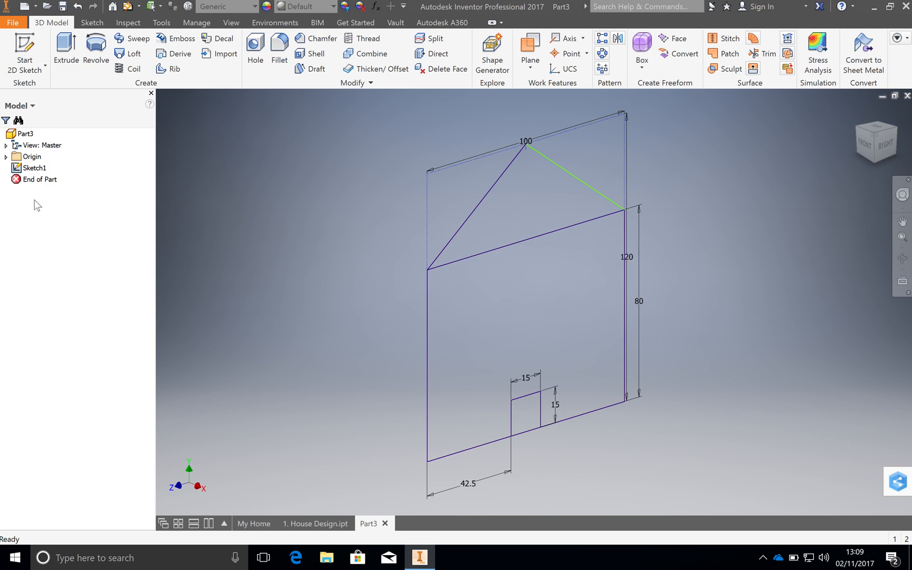
Reopen Sketch1 for editing and set up a Sketch Doctor diagnosis
click(35, 167)
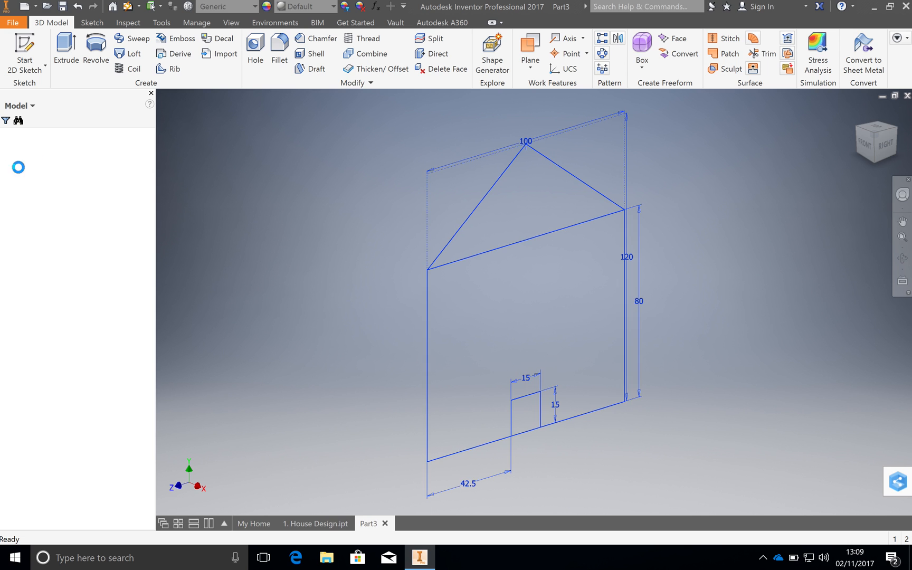
click(92, 22)
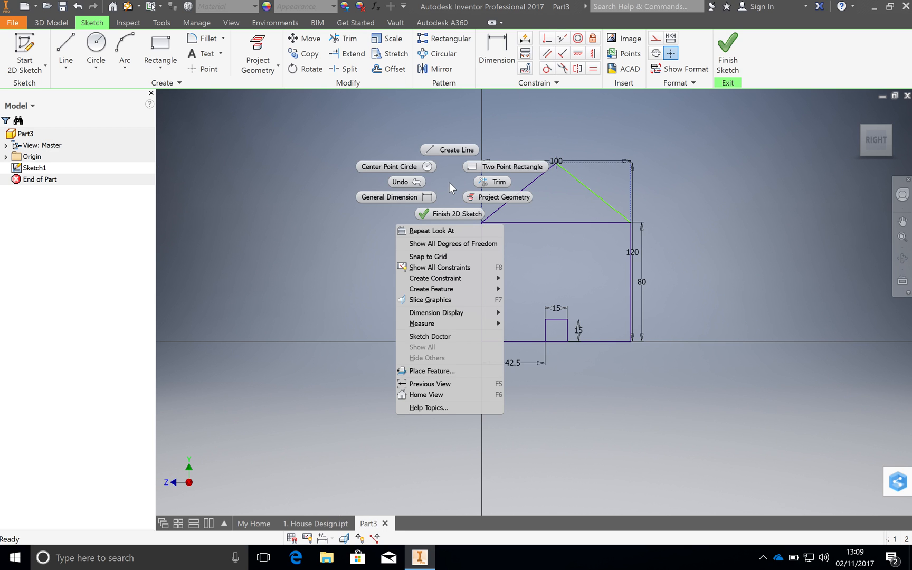
mouse_move(448, 336)
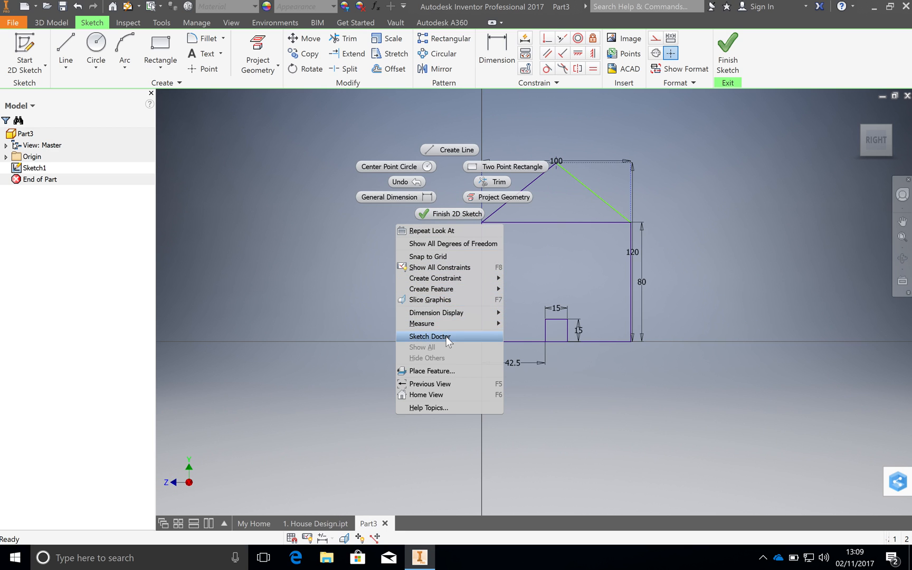
click(428, 336)
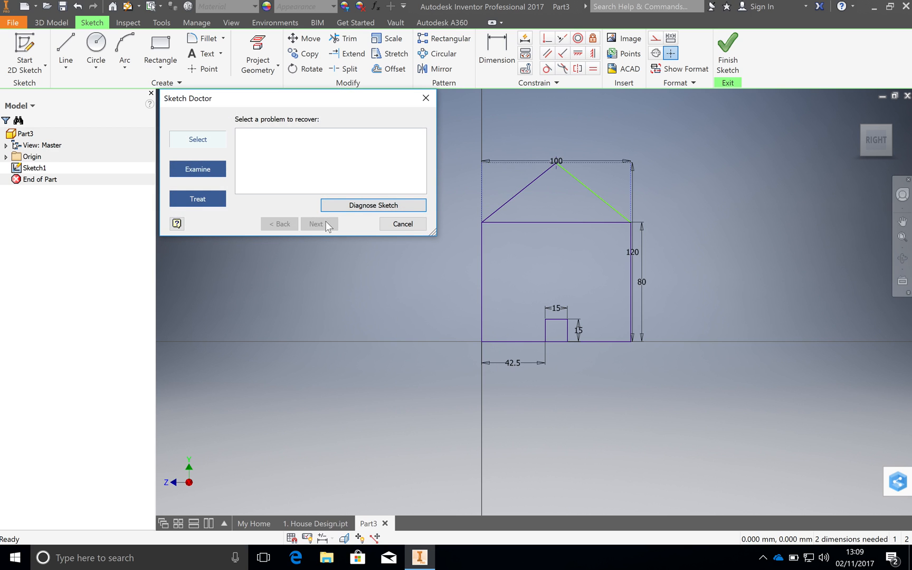
click(373, 205)
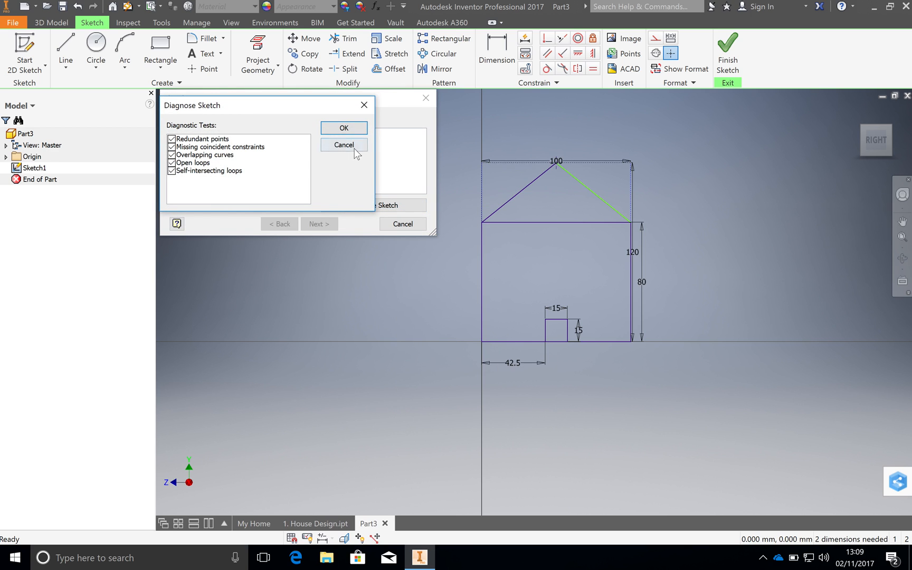
Run the diagnosis and apply the Close Loop fix to the open loop
click(343, 128)
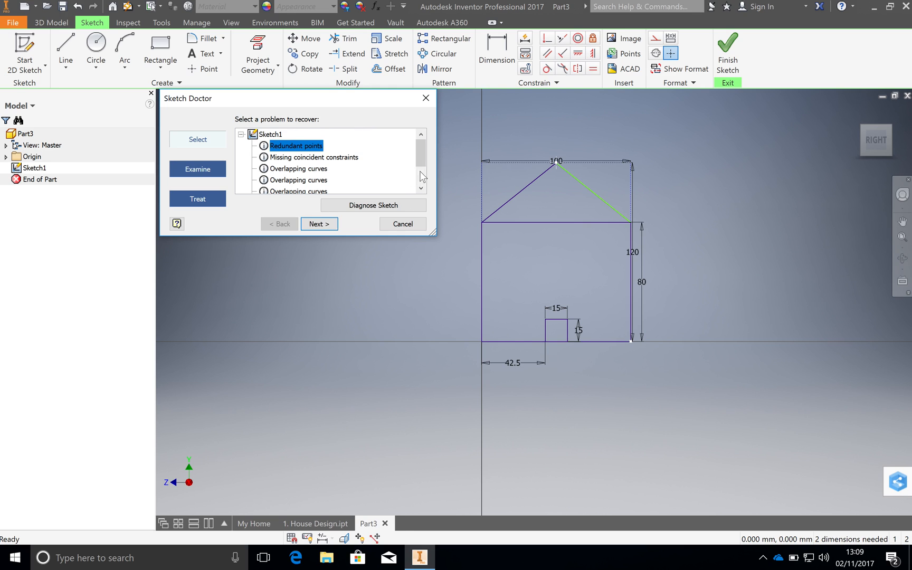
mouse_move(411, 163)
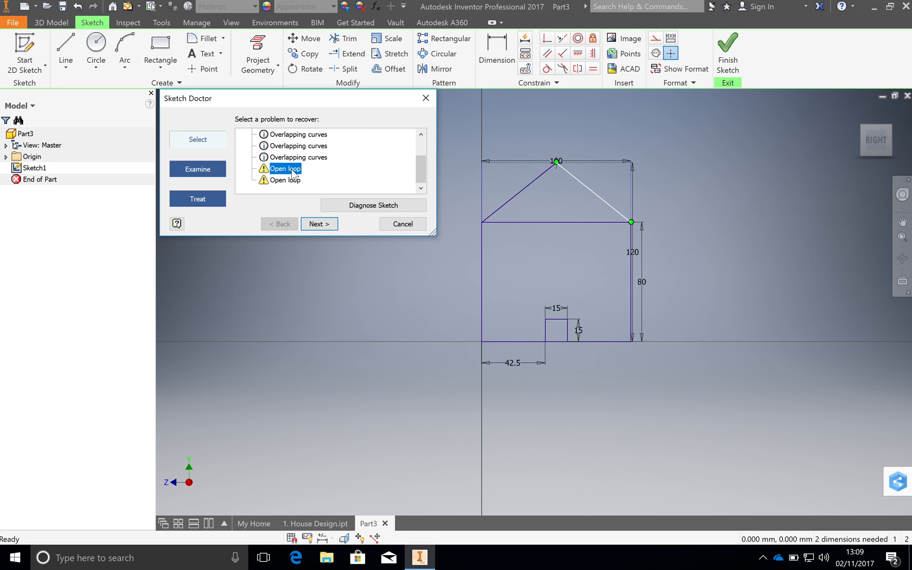
click(285, 180)
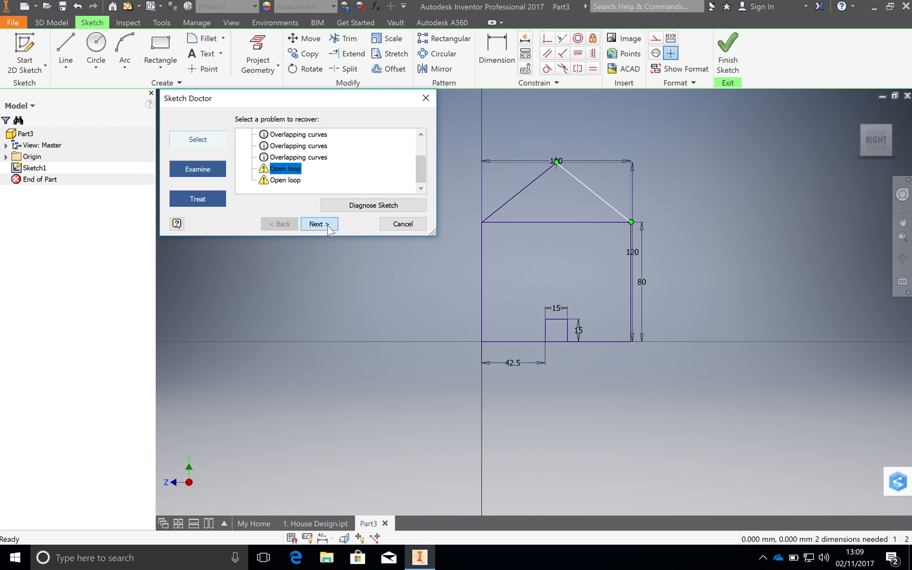
click(319, 224)
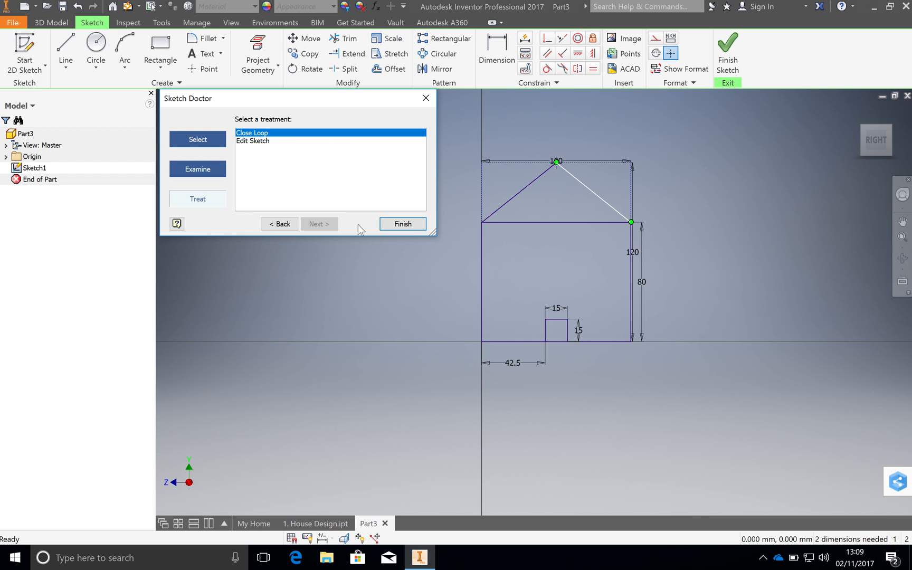
click(402, 224)
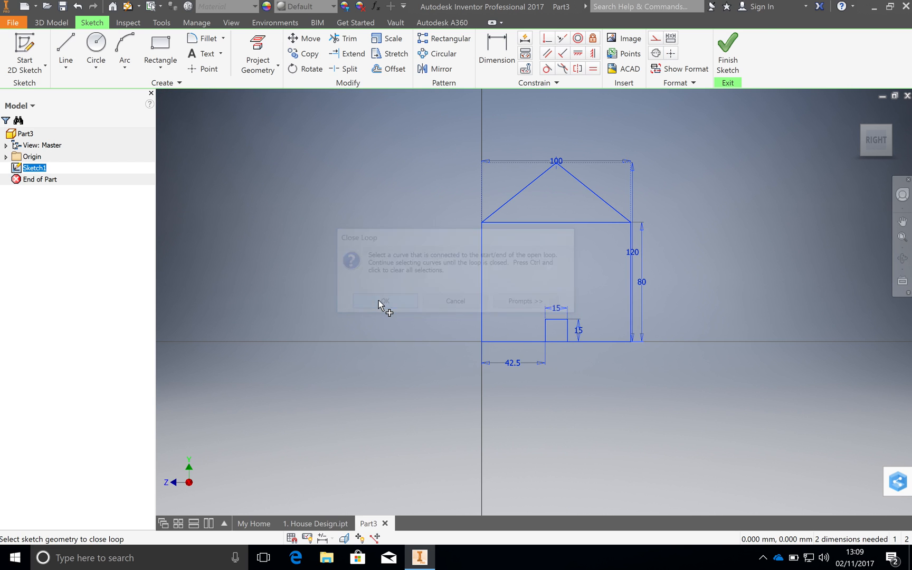
click(384, 301)
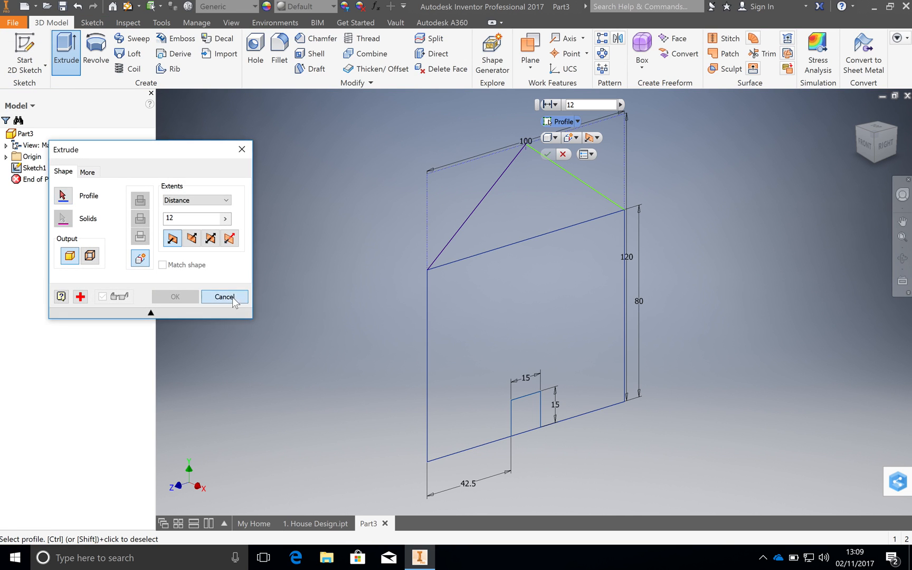
Cancel the extrusion, reopen Sketch1, and set up another Sketch Doctor diagnosis
click(225, 297)
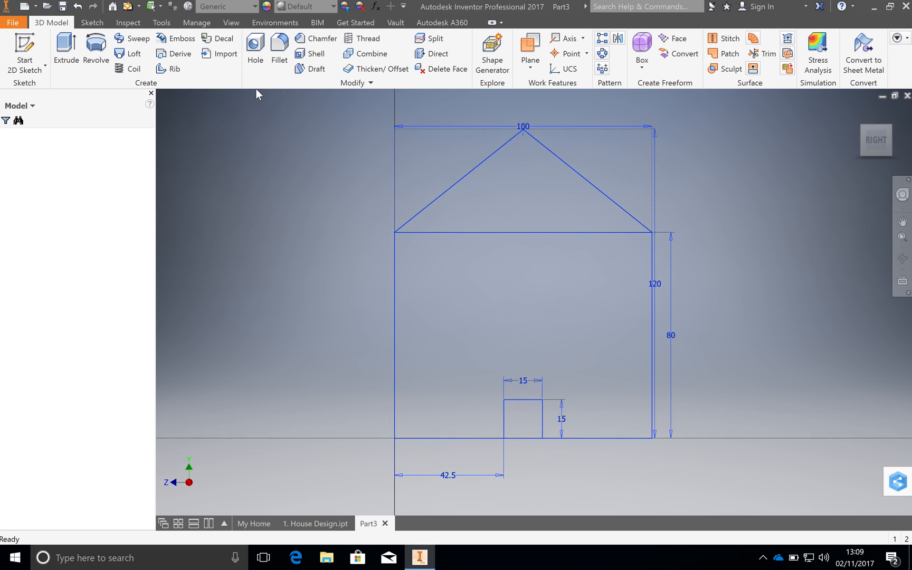
click(91, 22)
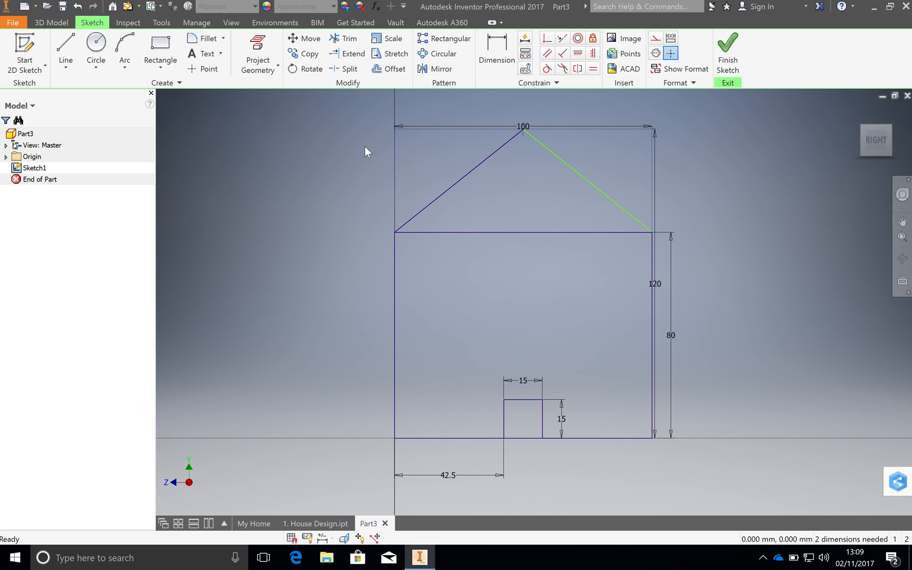
right_click(366, 151)
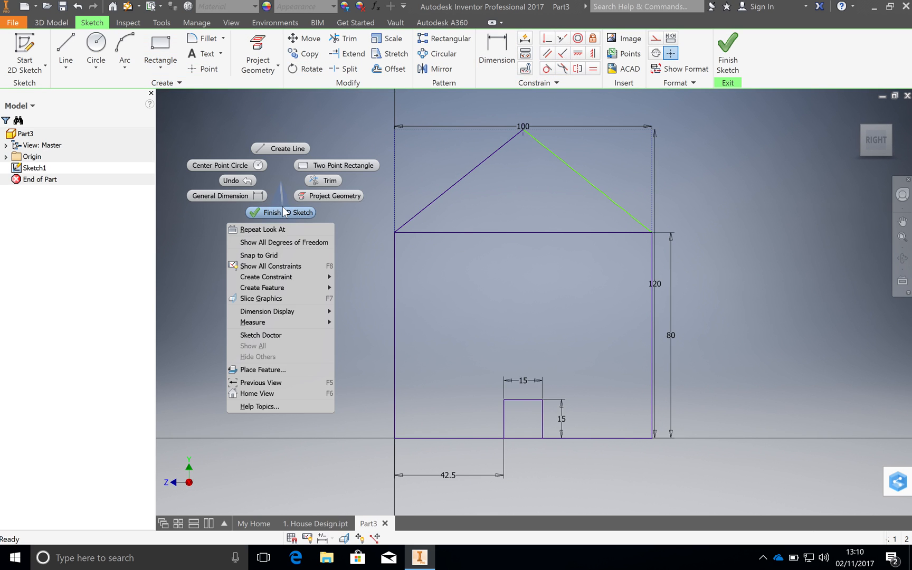
click(261, 334)
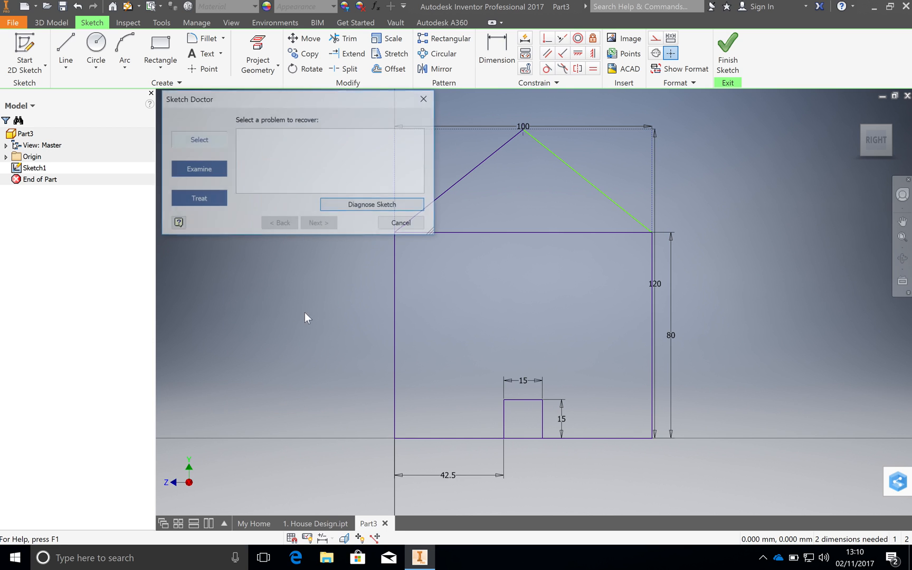
click(371, 204)
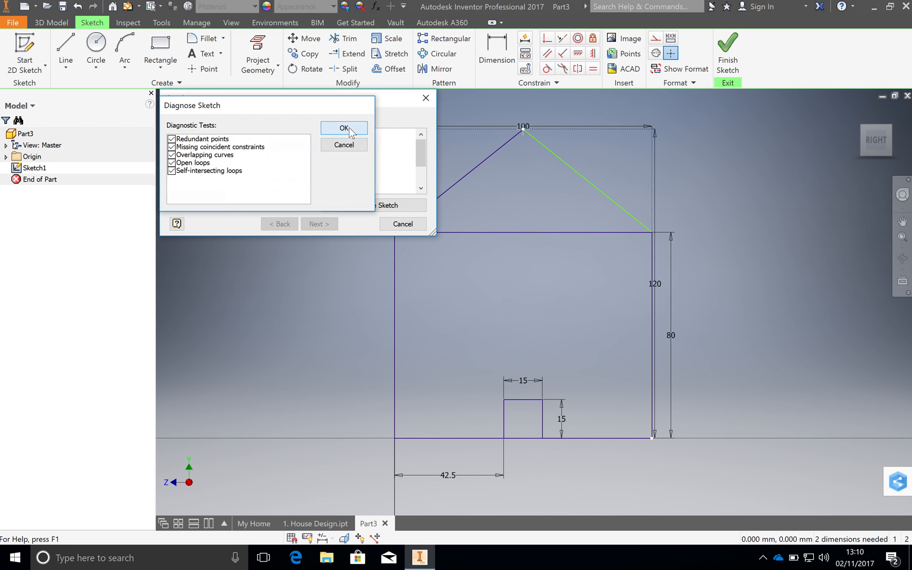
Run the diagnosis and merge the redundant corner points with Combine Sketch Points
click(344, 128)
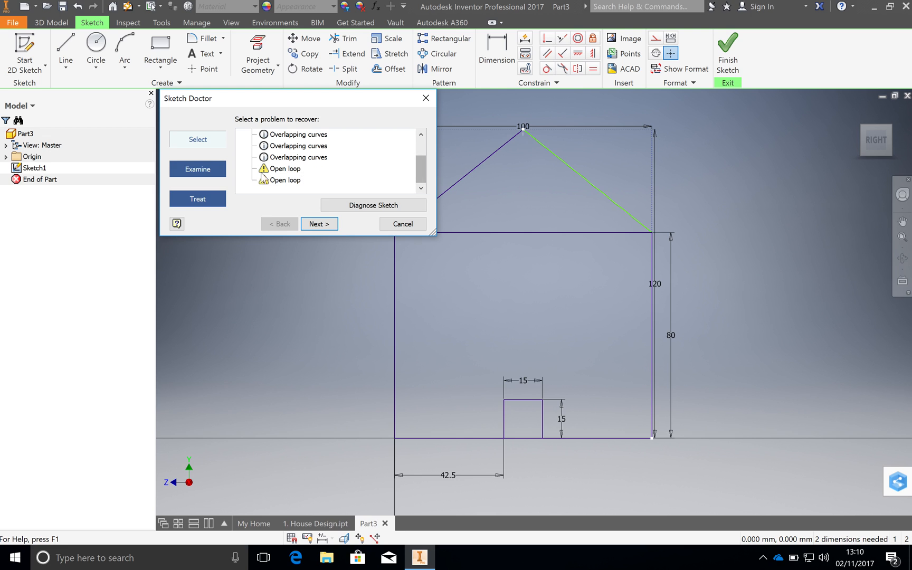
click(318, 223)
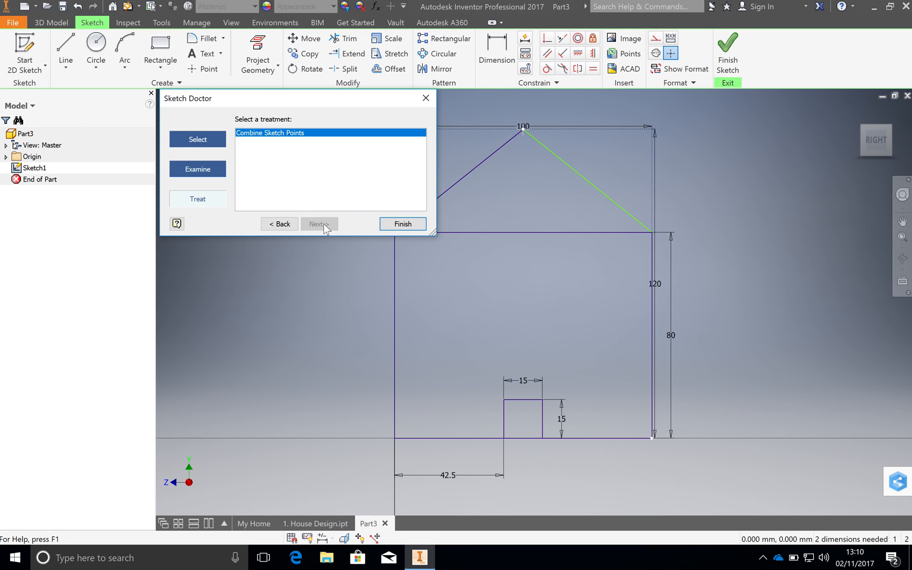
click(403, 224)
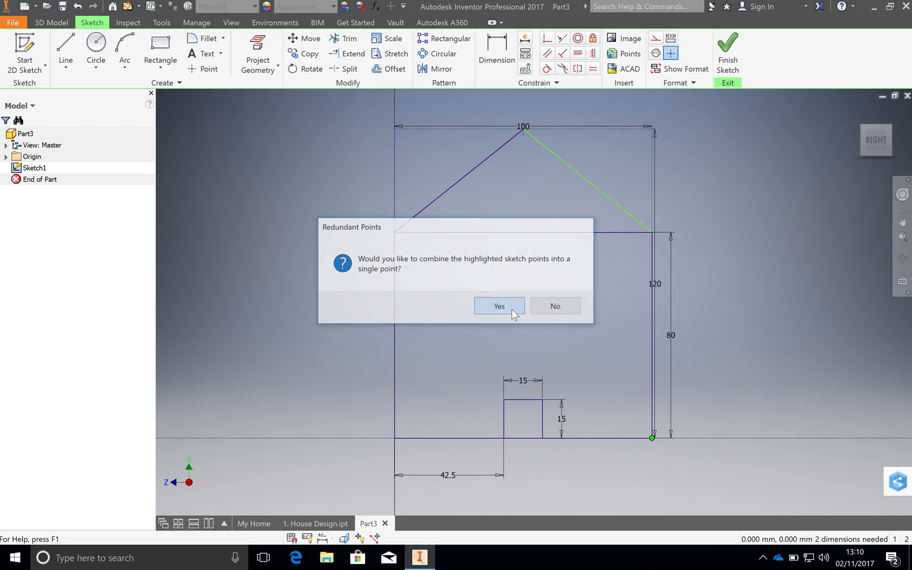
click(498, 306)
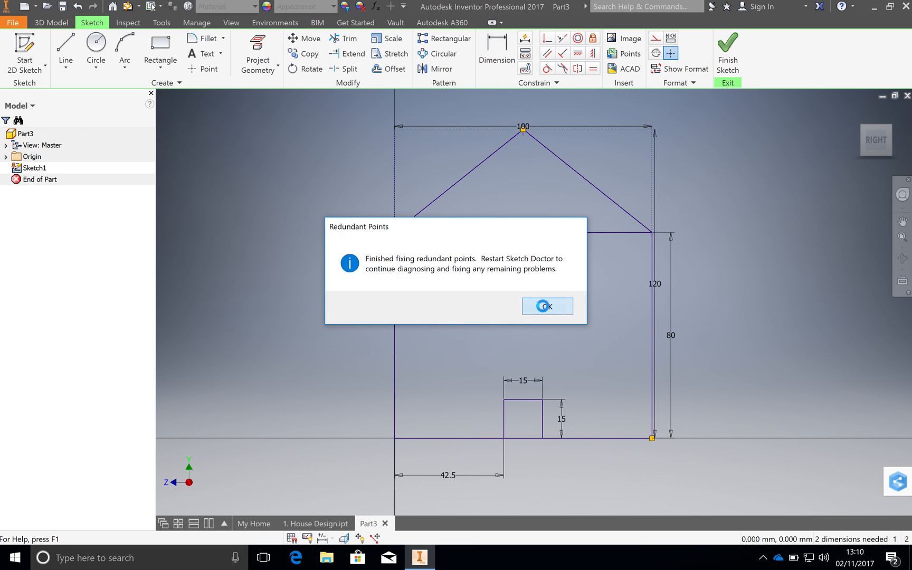
click(547, 306)
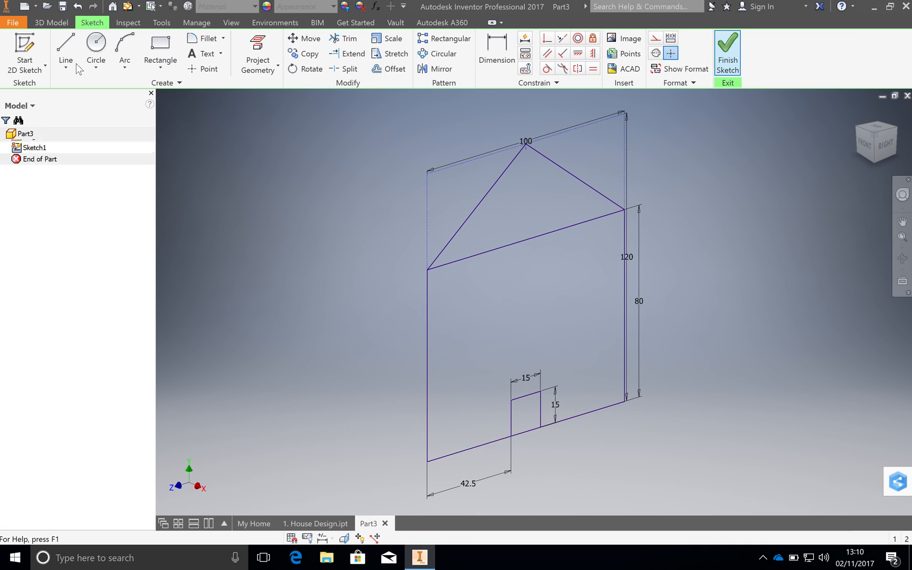
Finish the sketch and select the whole house outline as the 12 mm extrusion profile
click(66, 50)
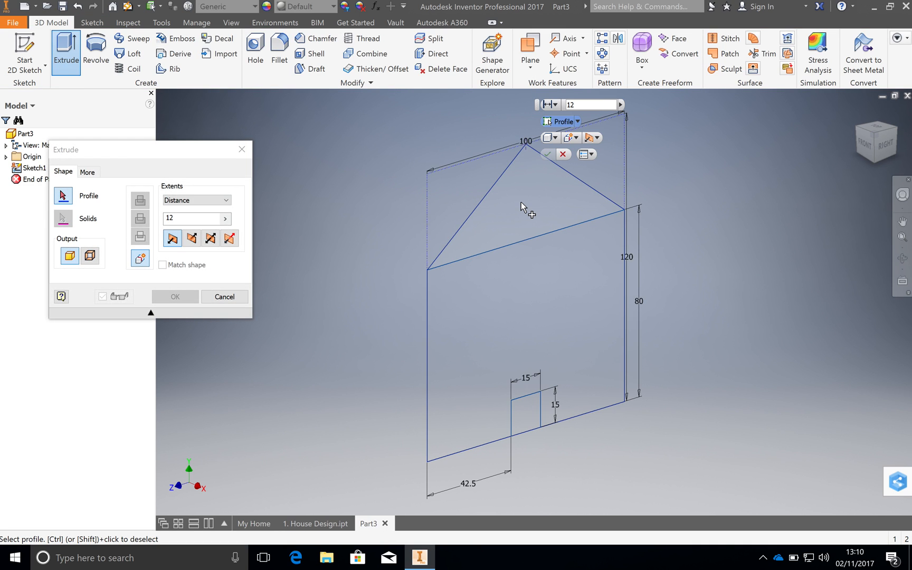
click(521, 209)
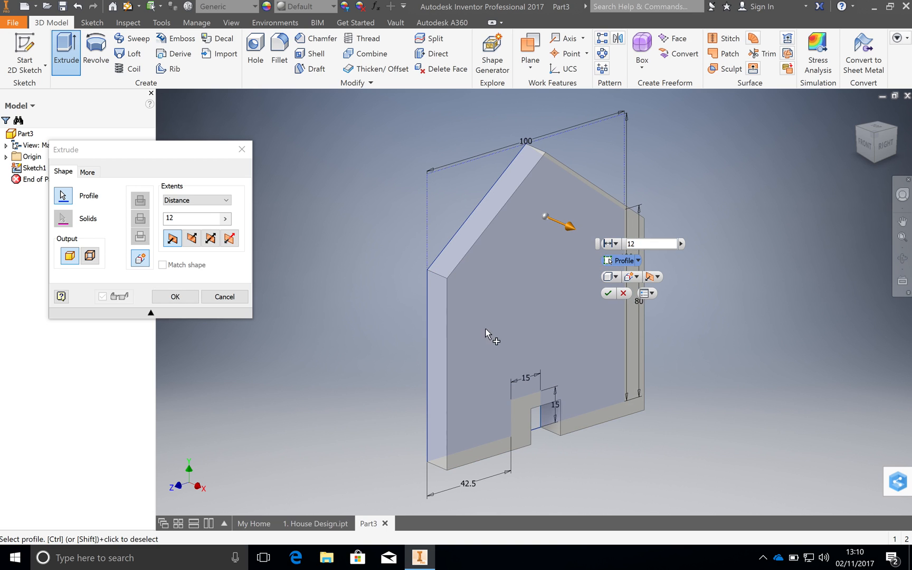